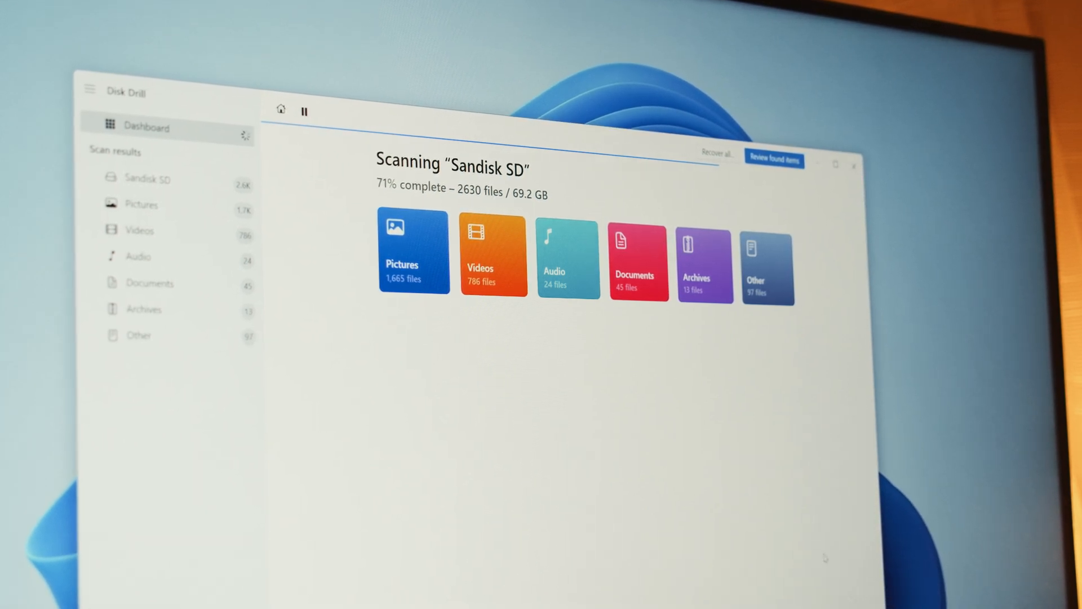
Review the Sandisk SD card's found items and preview the recovered photo IMG_2605.JPG
click(773, 159)
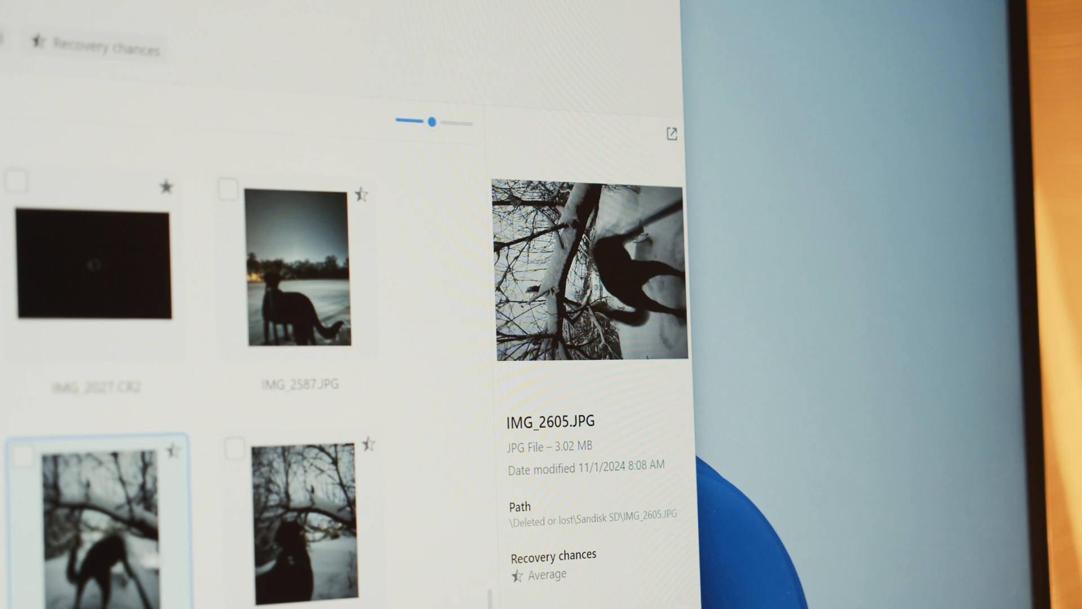
click(310, 525)
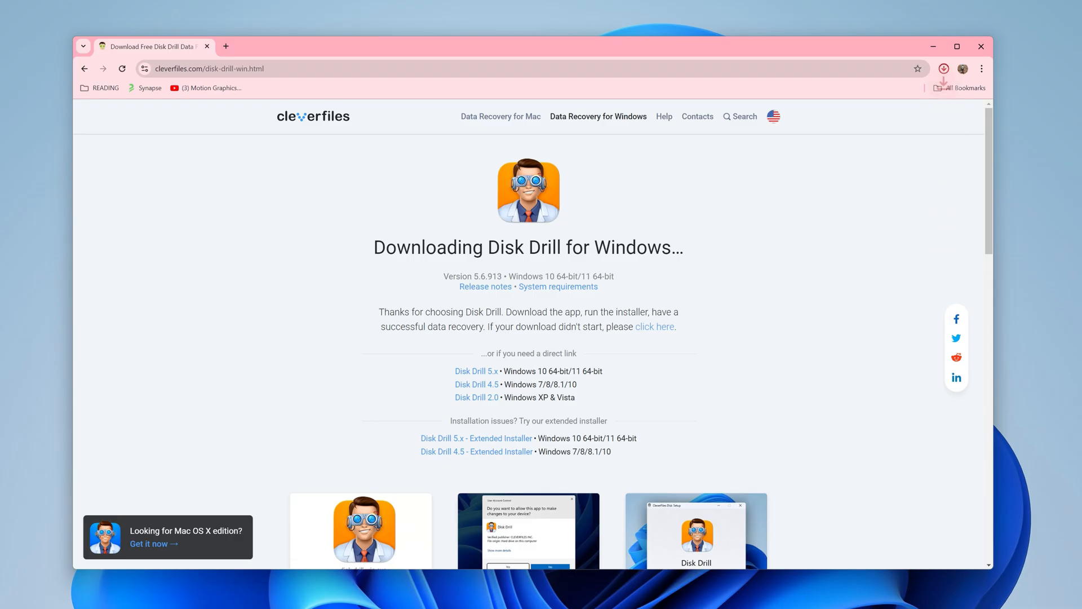
Run the downloaded Disk Drill installer, approve User Account Control, and start Disk Drill from the desktop
click(945, 68)
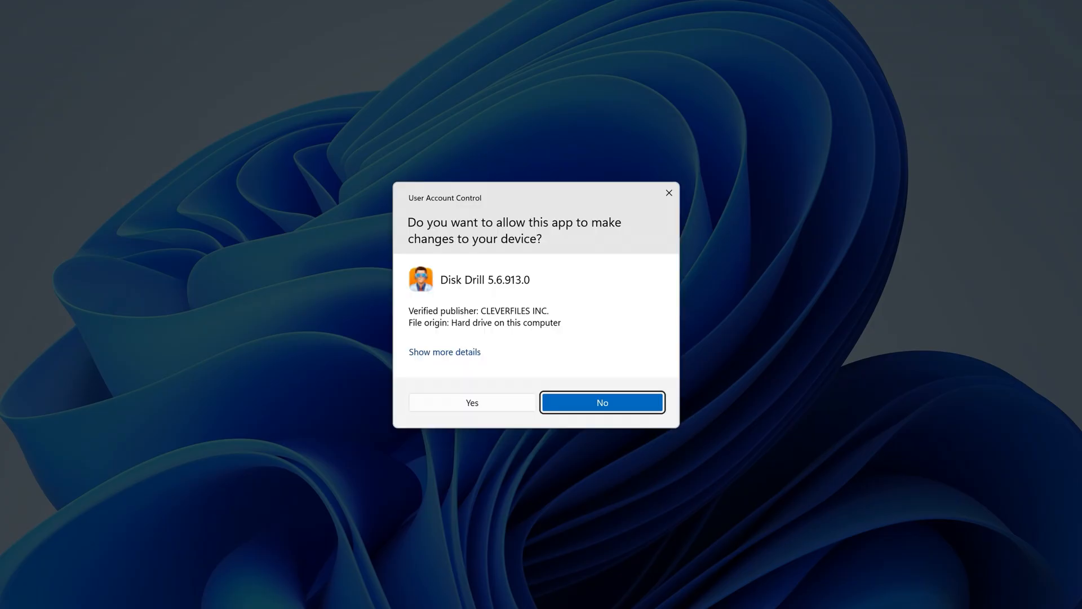
click(471, 402)
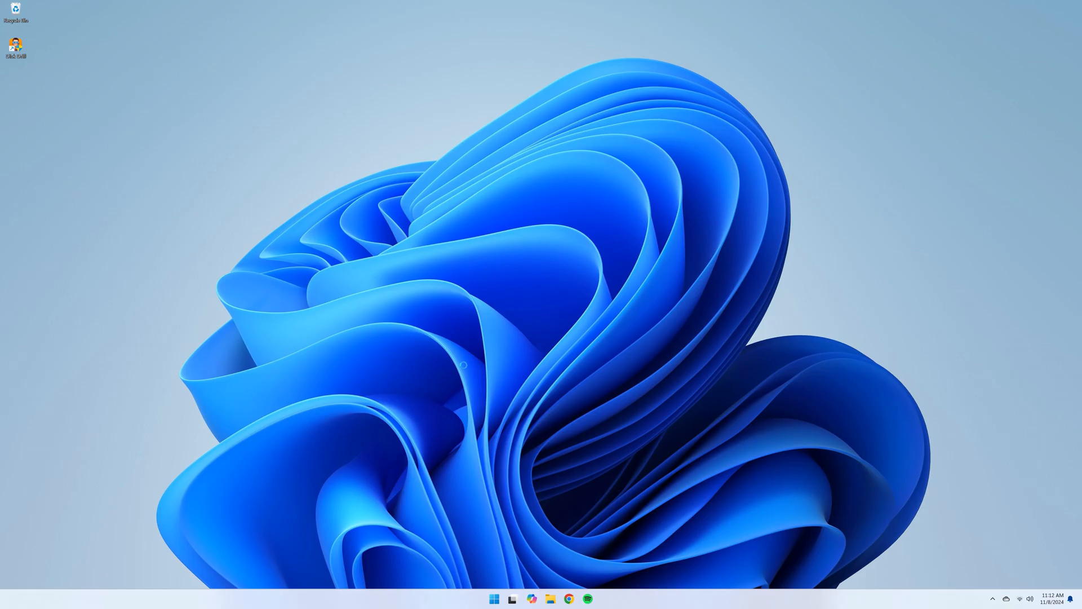
double_click(15, 43)
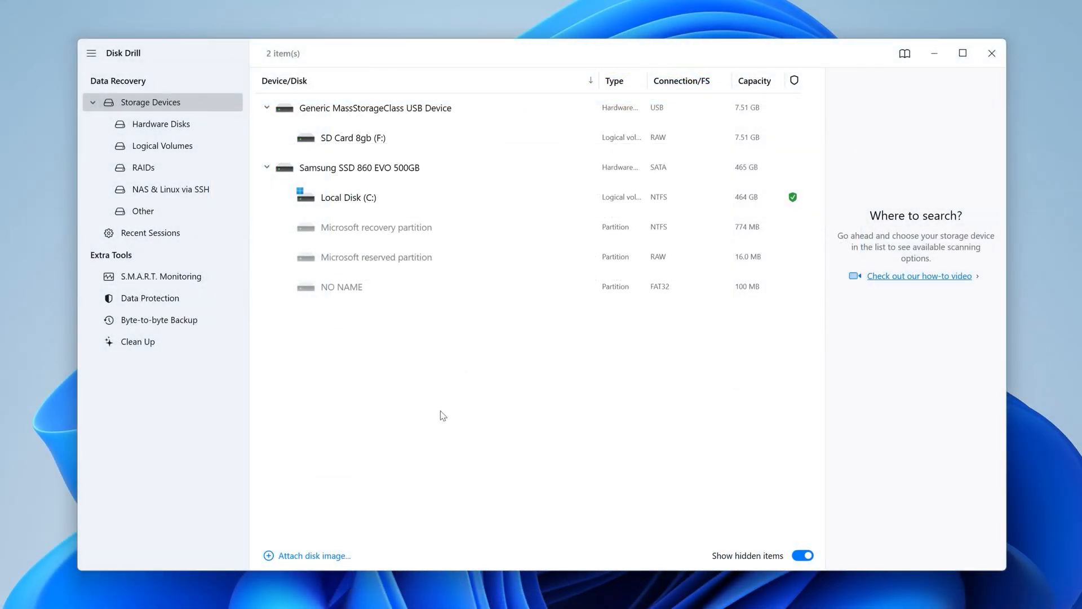
mouse_move(378, 405)
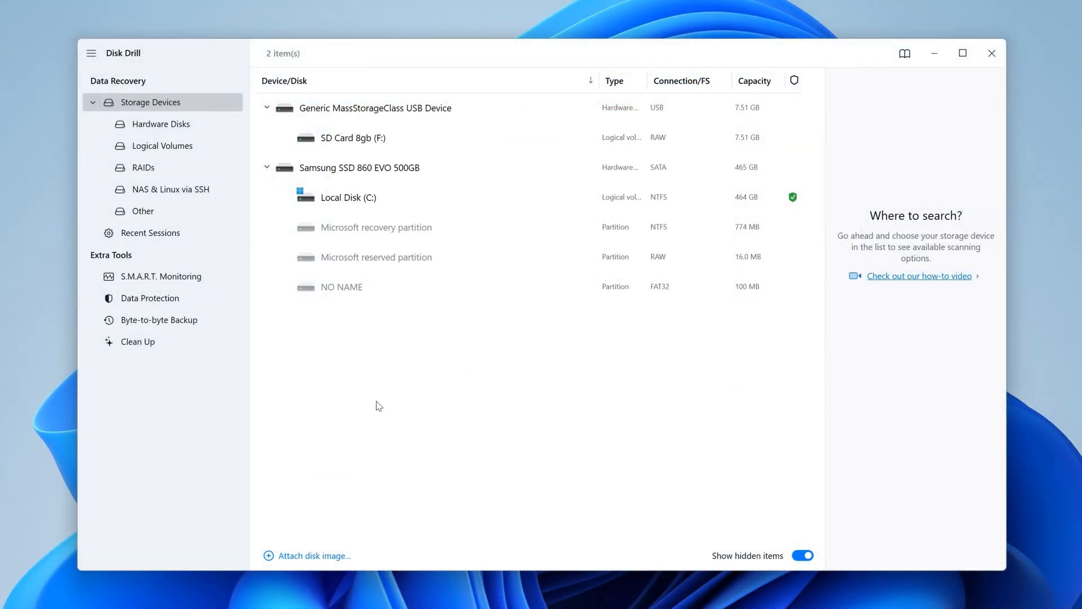
Back up SD Card 8gb (F:) byte-to-byte to the Desktop as 'SD Card 8gb .dmg'
click(161, 319)
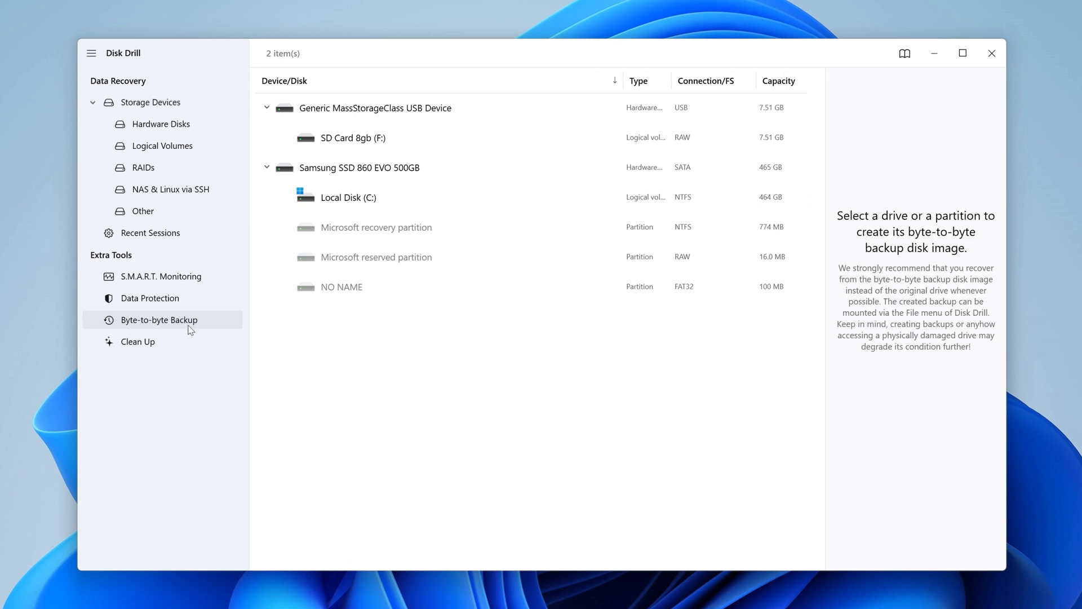
click(353, 137)
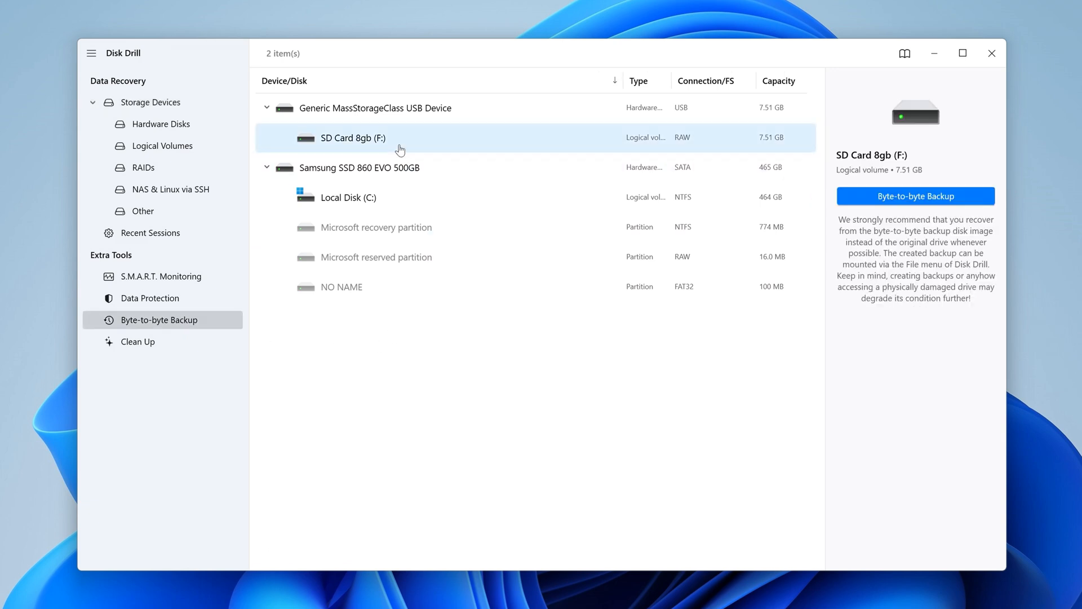
click(914, 196)
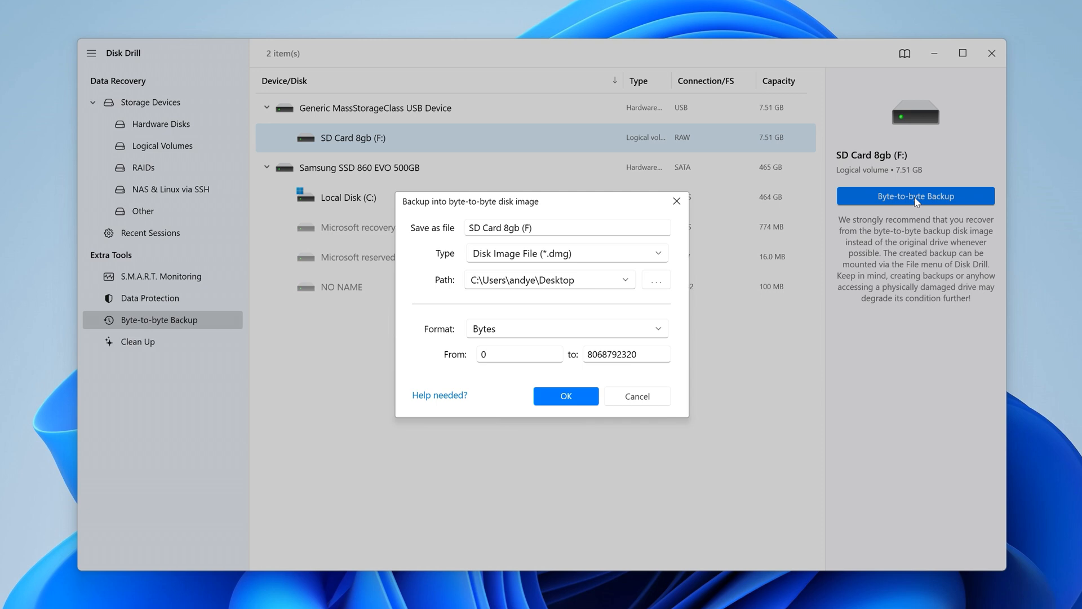
click(566, 227)
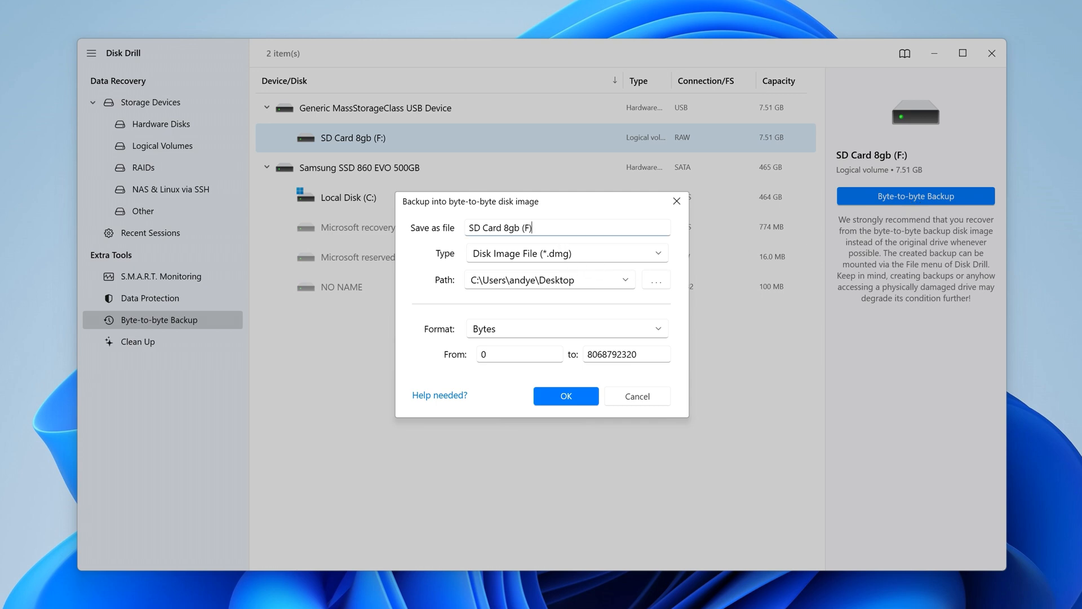
key(Backspace)
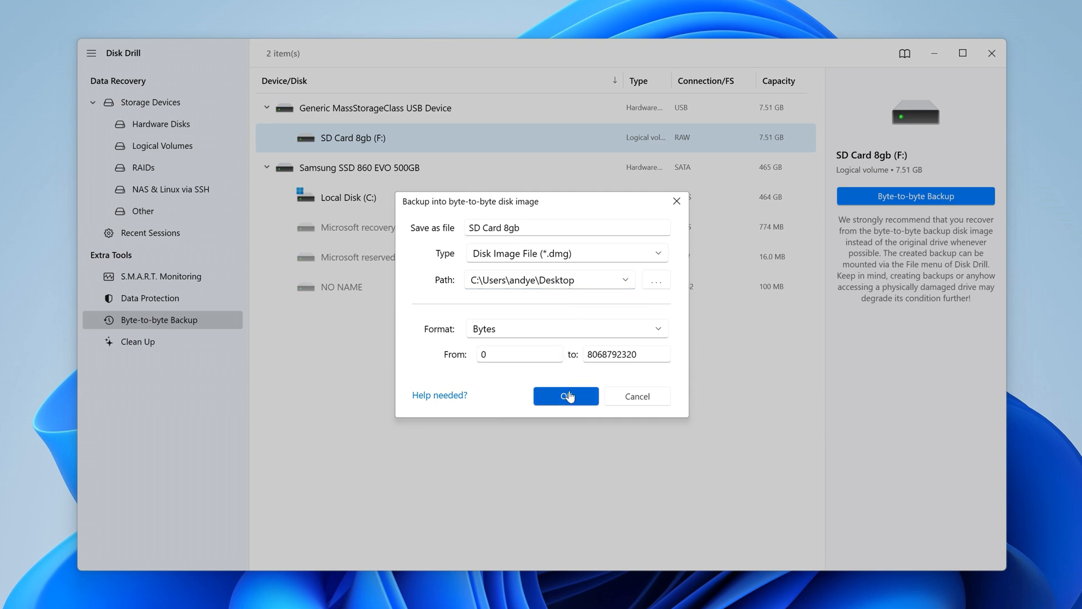
click(566, 396)
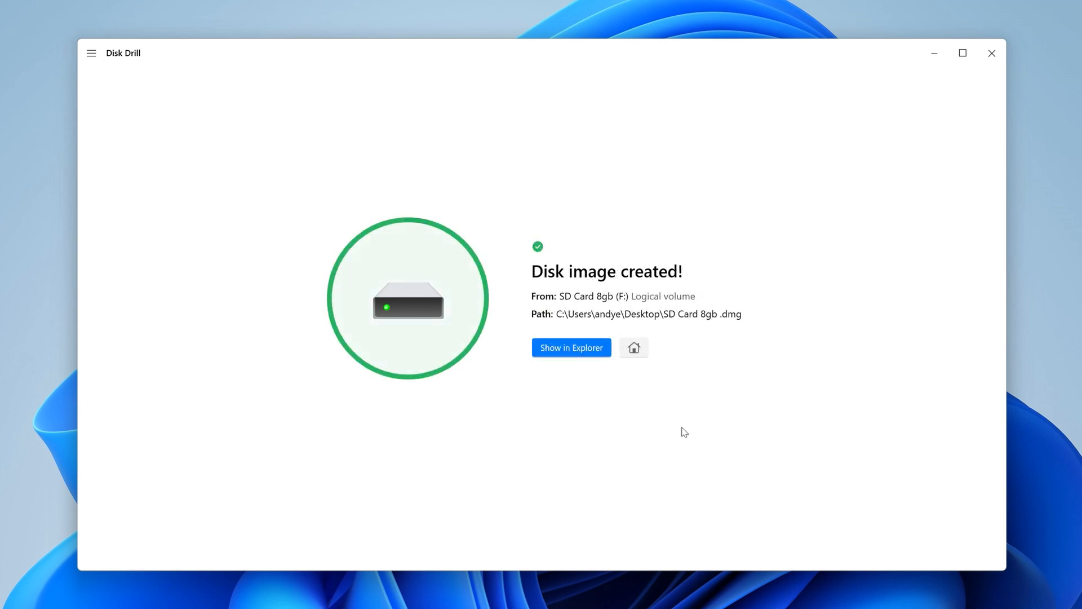
Attach the SD Card 8gb disk image from the main menu's Attach disk image option
click(633, 347)
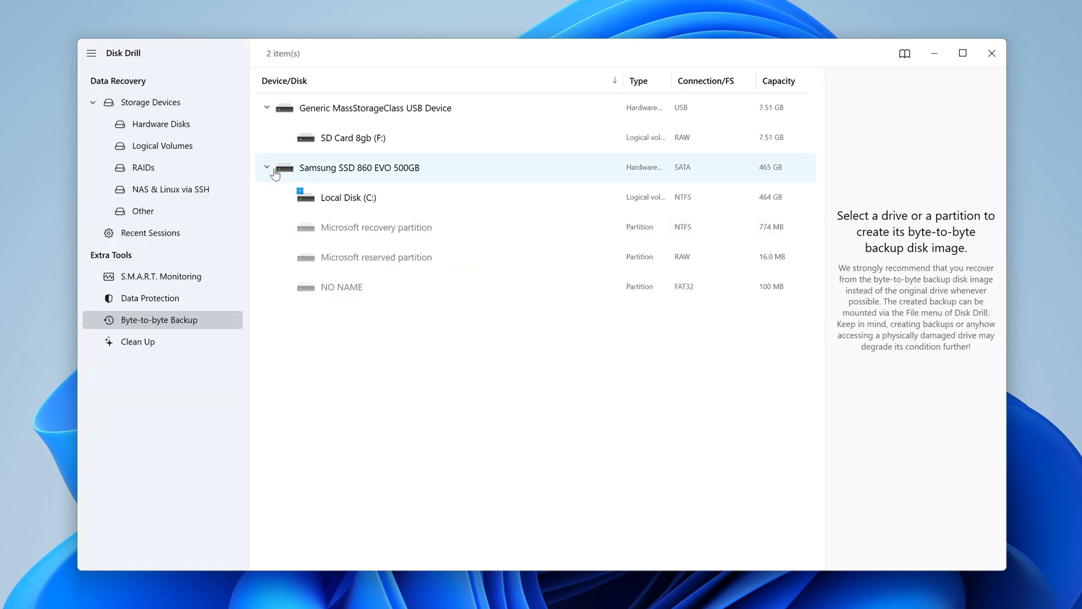
click(149, 102)
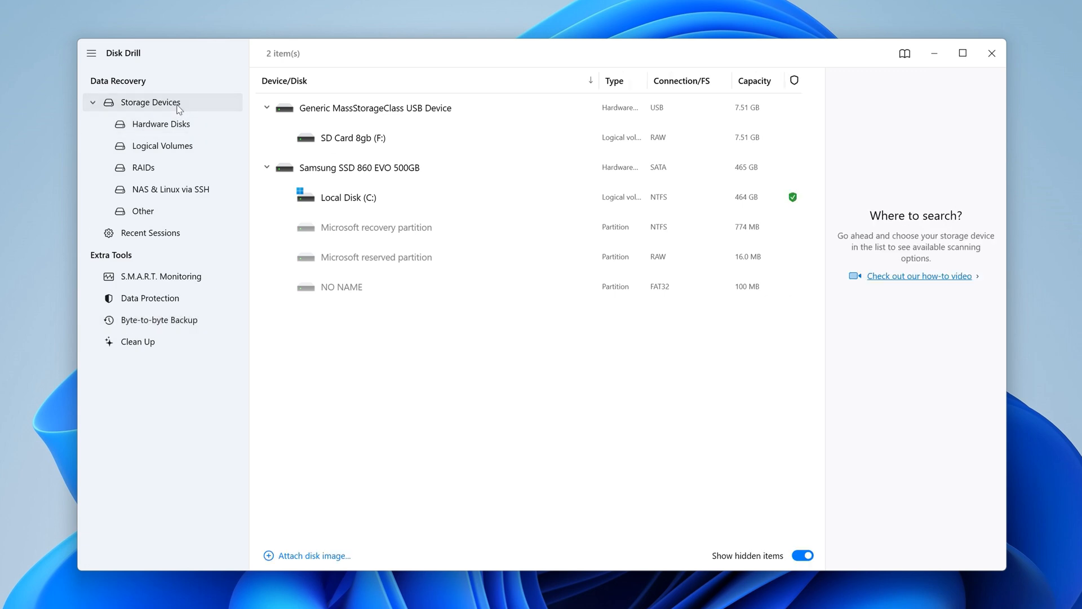
click(90, 52)
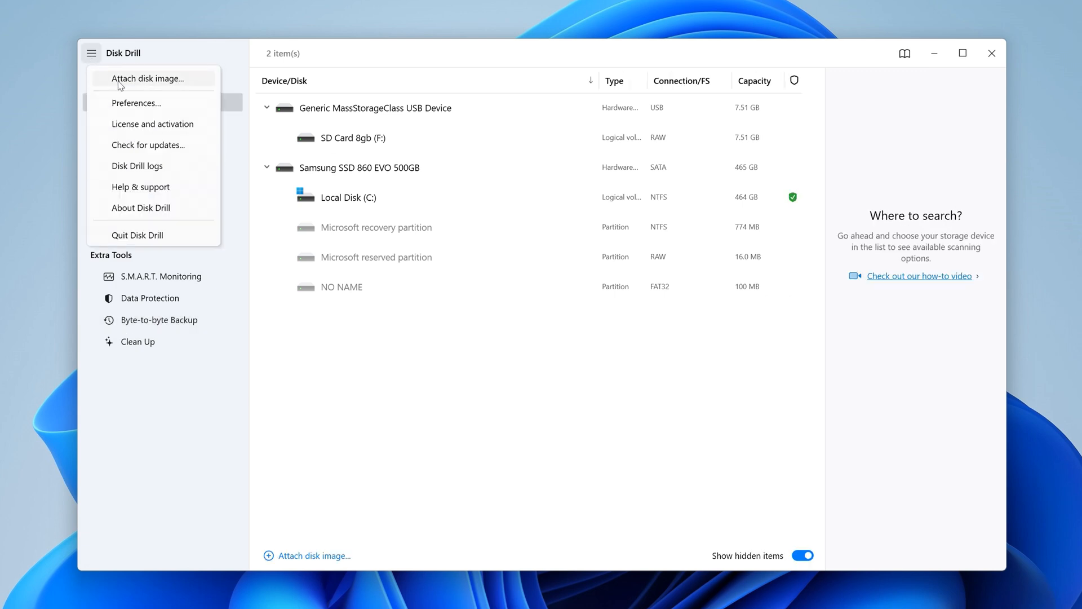
click(145, 78)
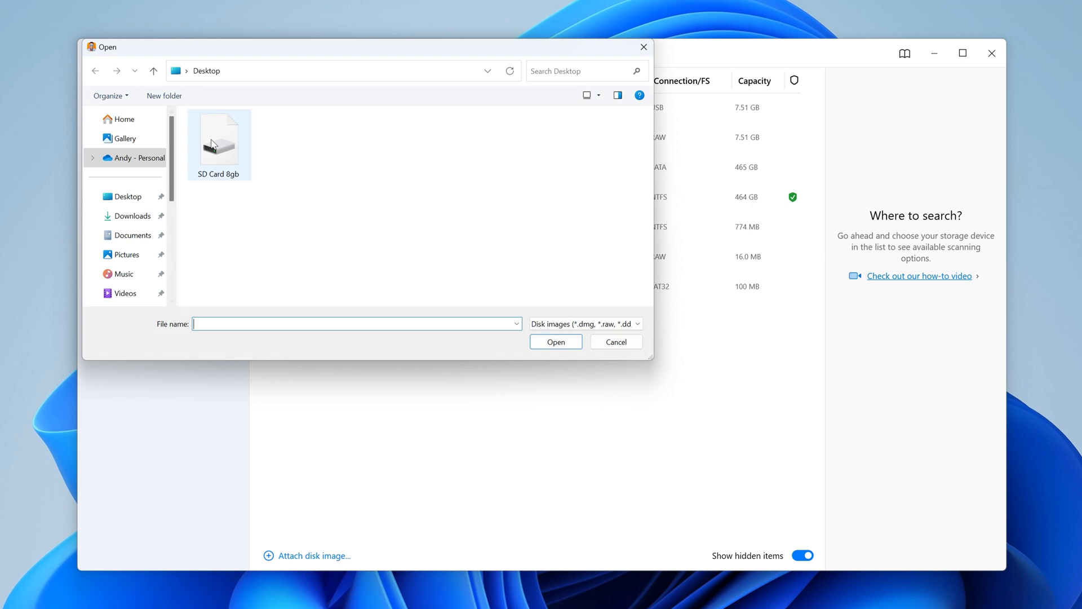
click(615, 341)
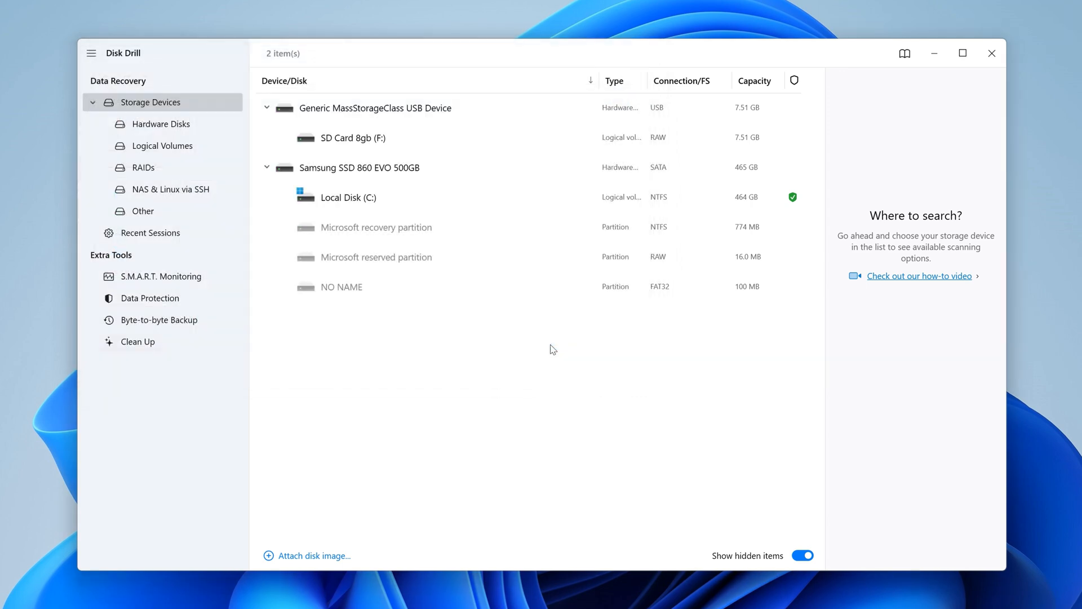
click(313, 556)
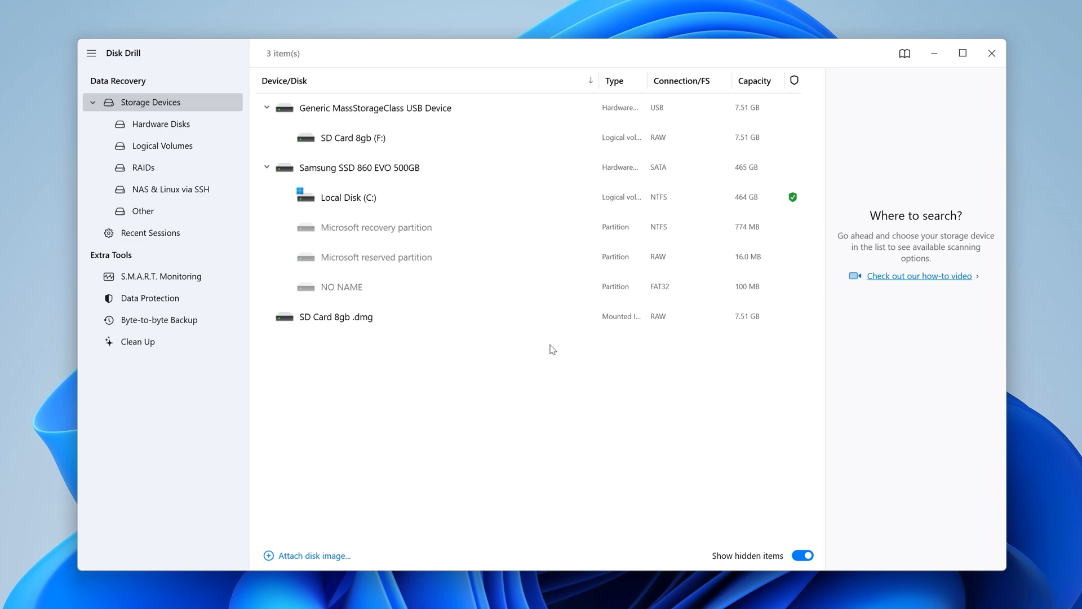
mouse_move(532, 344)
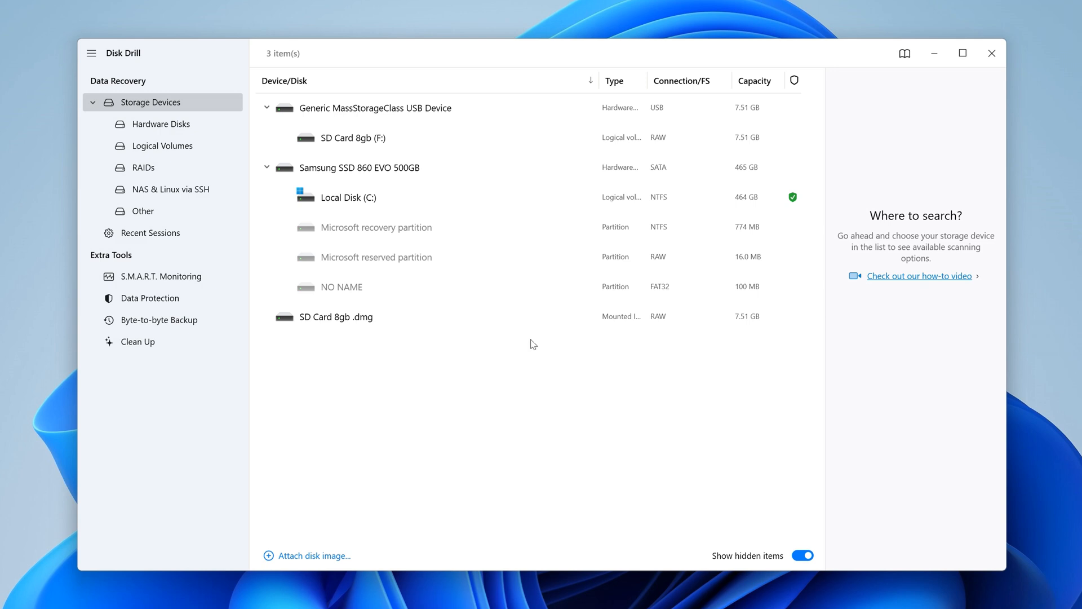
Search the mounted SD Card 8gb .dmg image for lost data
click(336, 316)
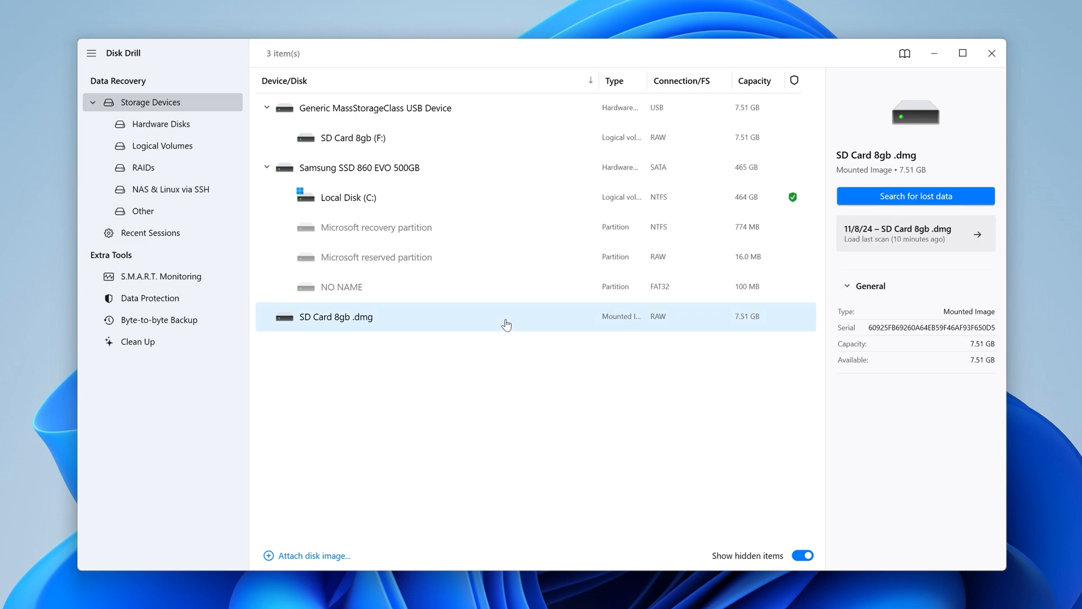
mouse_move(886, 200)
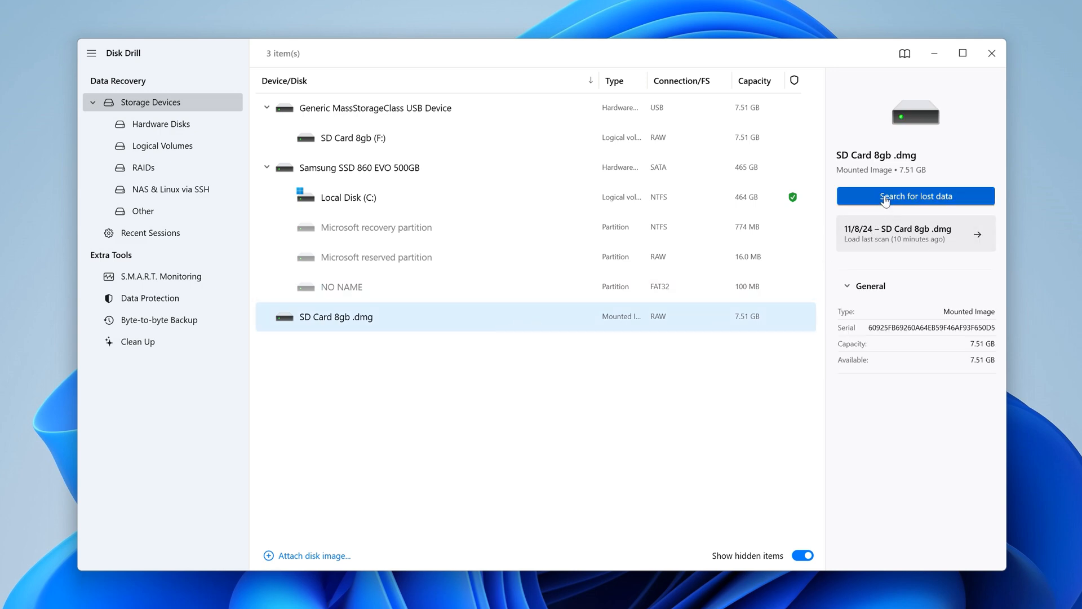
click(915, 197)
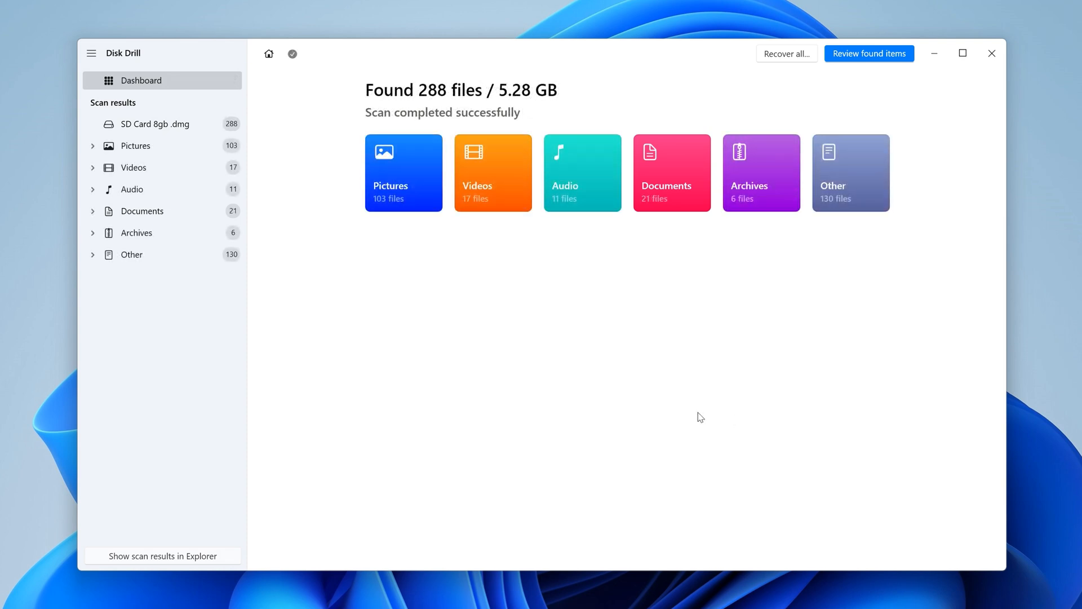
mouse_move(870, 53)
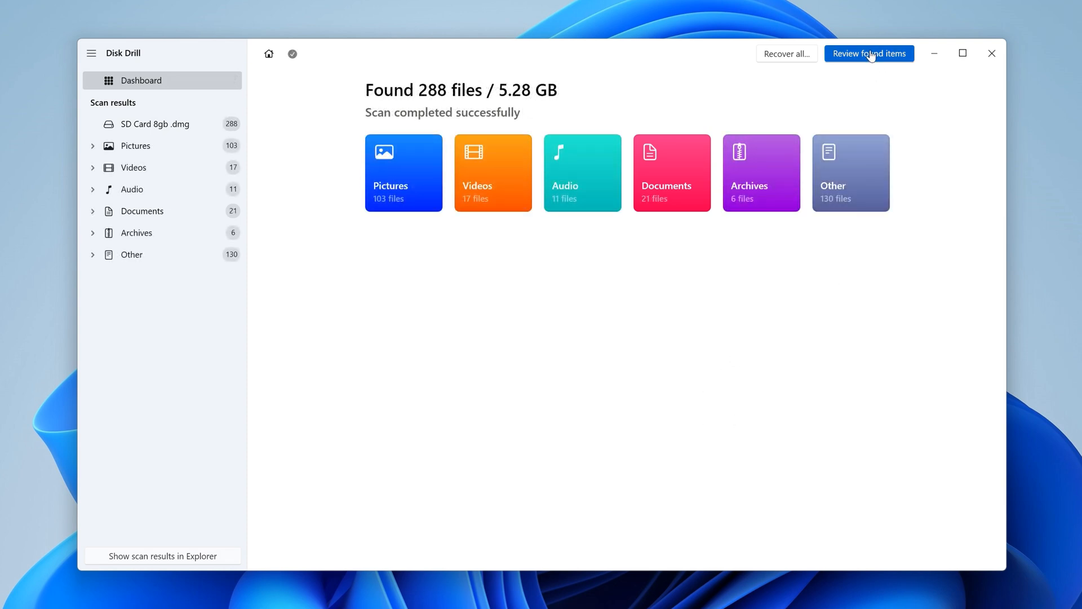
Show found items as thumbnails, open Deleted or lost, and preview the black dog photo
click(868, 53)
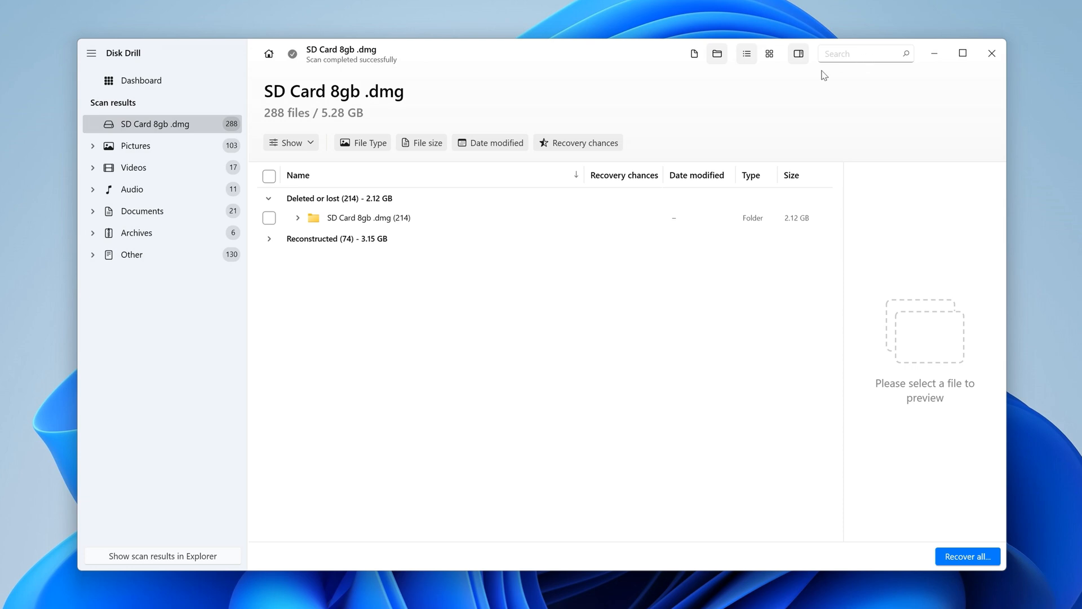
click(769, 53)
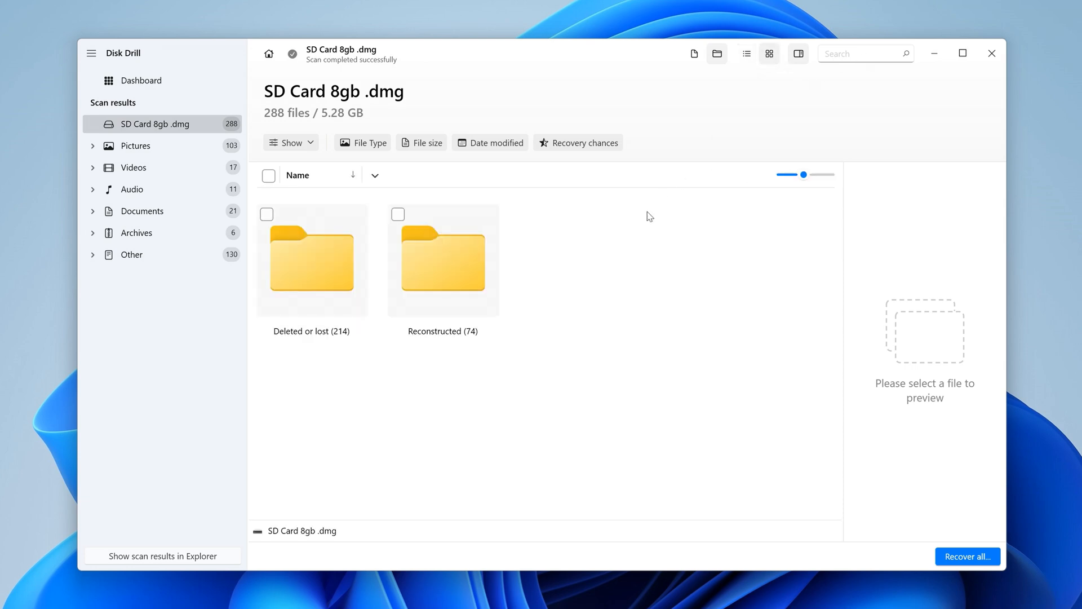
double_click(311, 261)
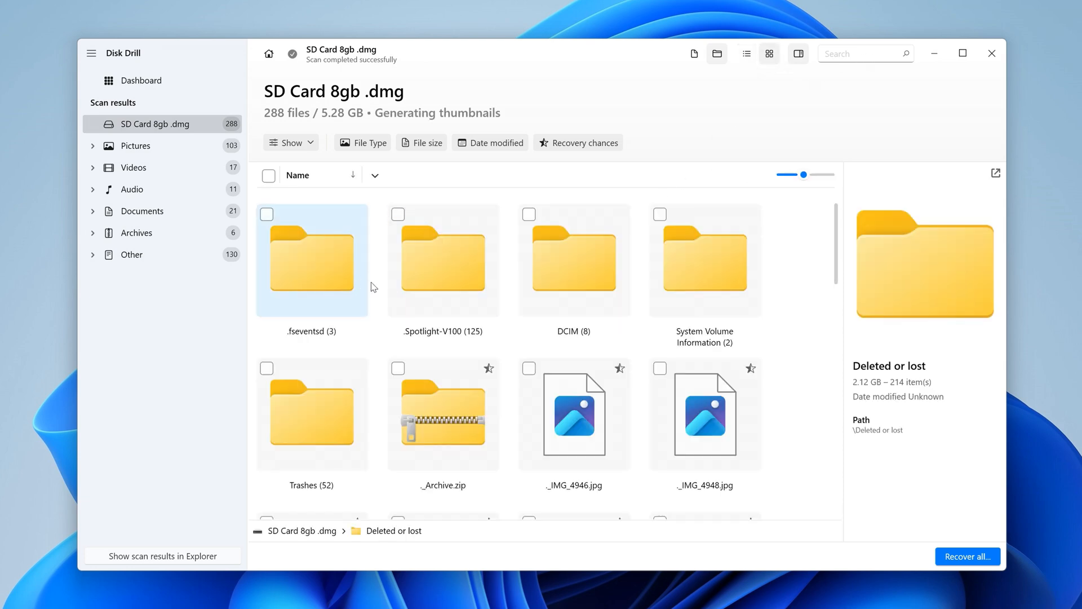
scroll(down, 3)
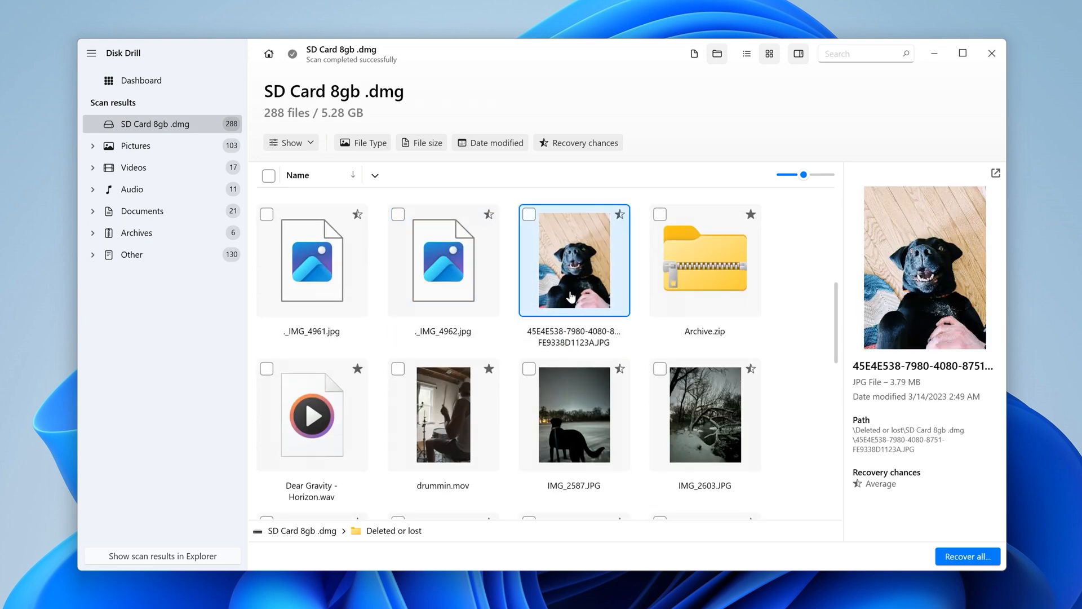
double_click(574, 260)
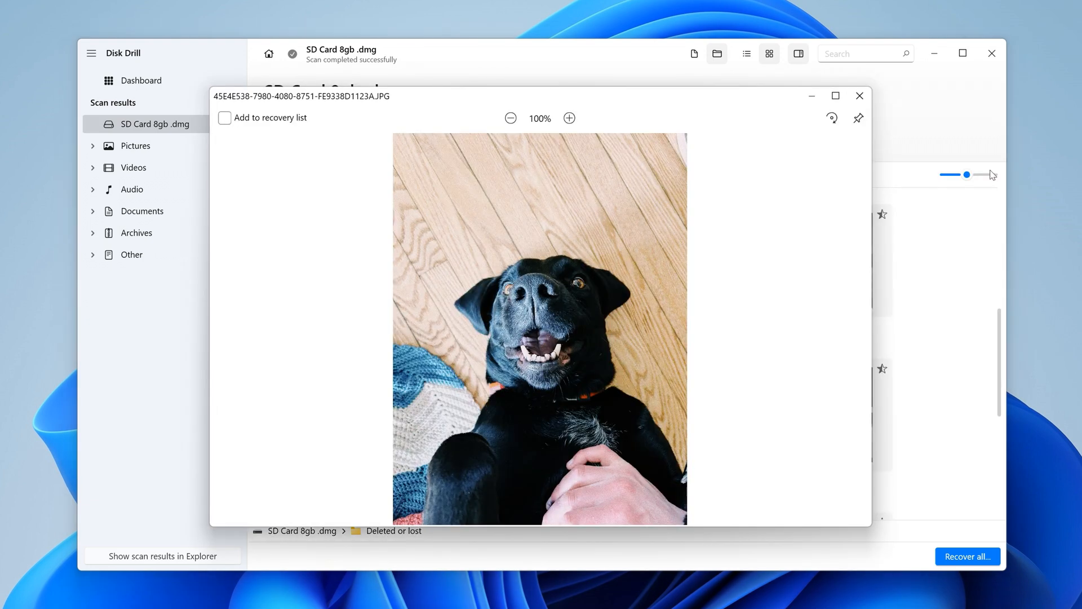
click(859, 95)
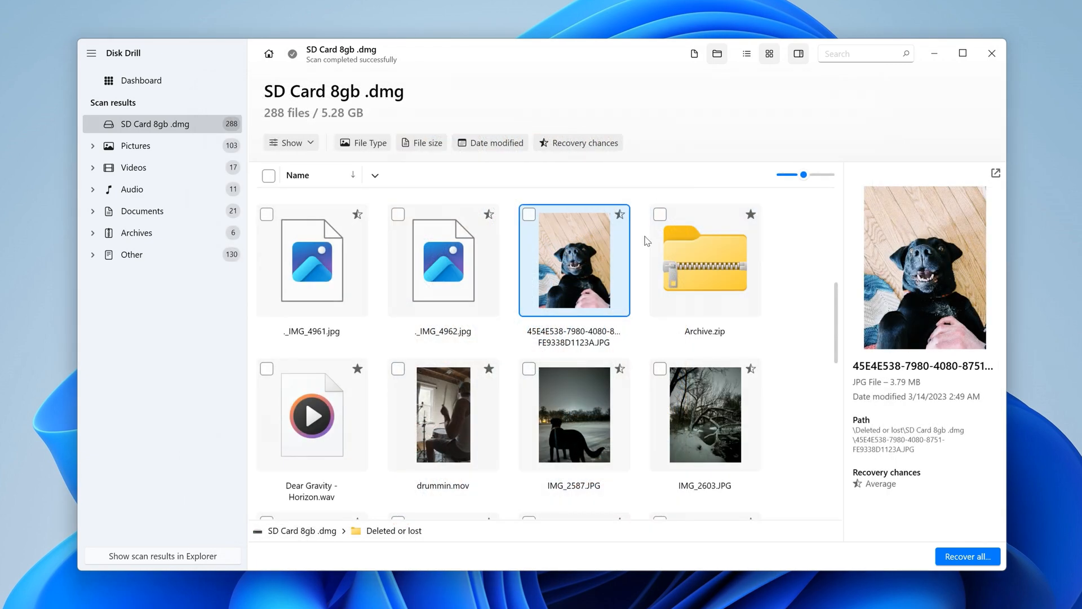
mouse_move(620, 219)
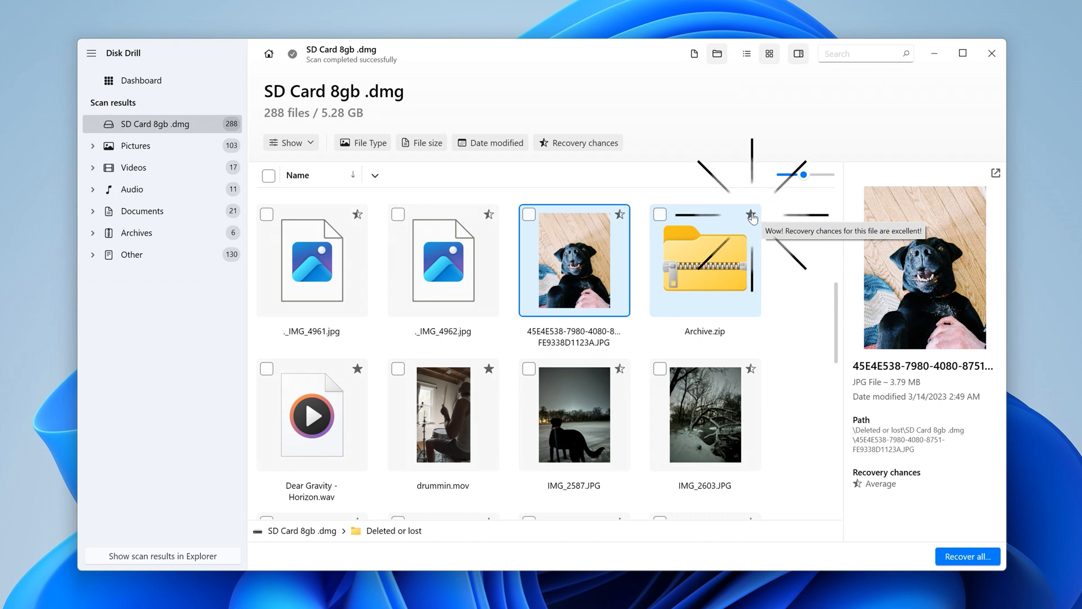
mouse_move(532, 218)
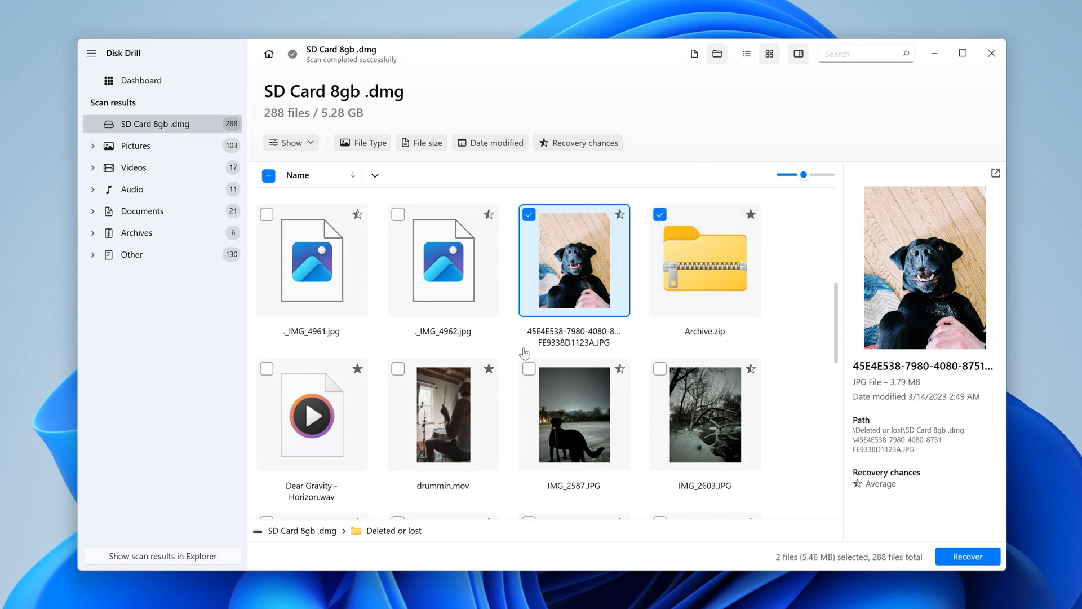
Mark another found file and recover the five selected files to the Desktop
click(658, 369)
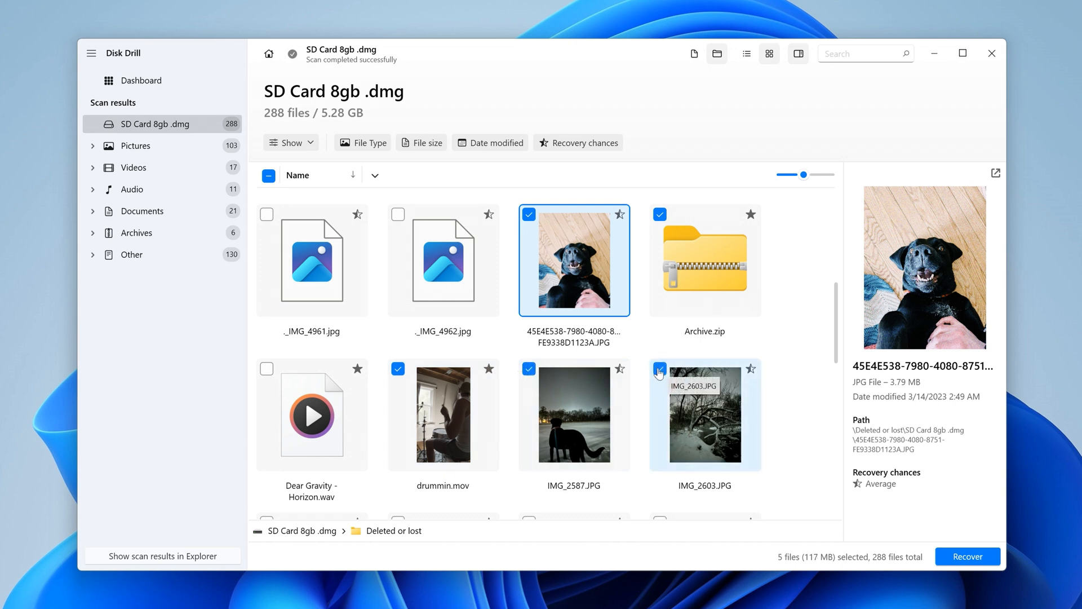
mouse_move(967, 556)
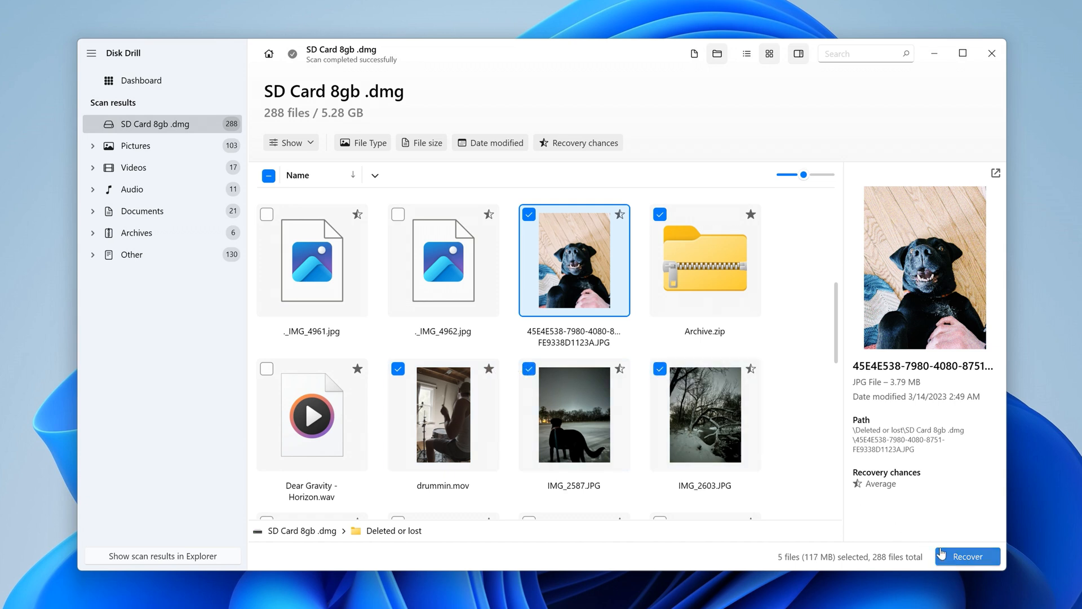
click(967, 555)
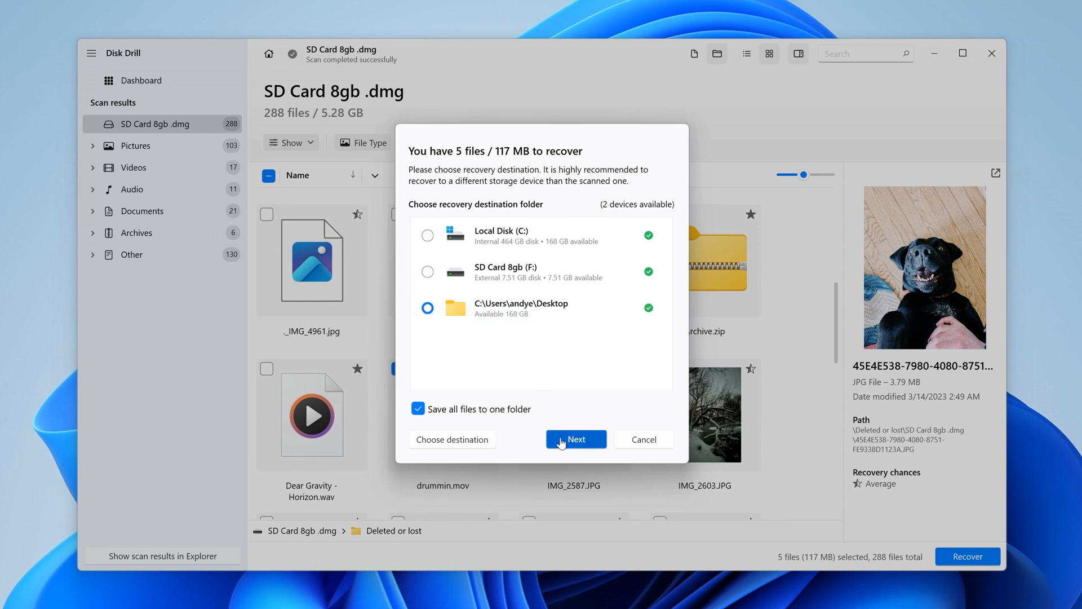
click(575, 439)
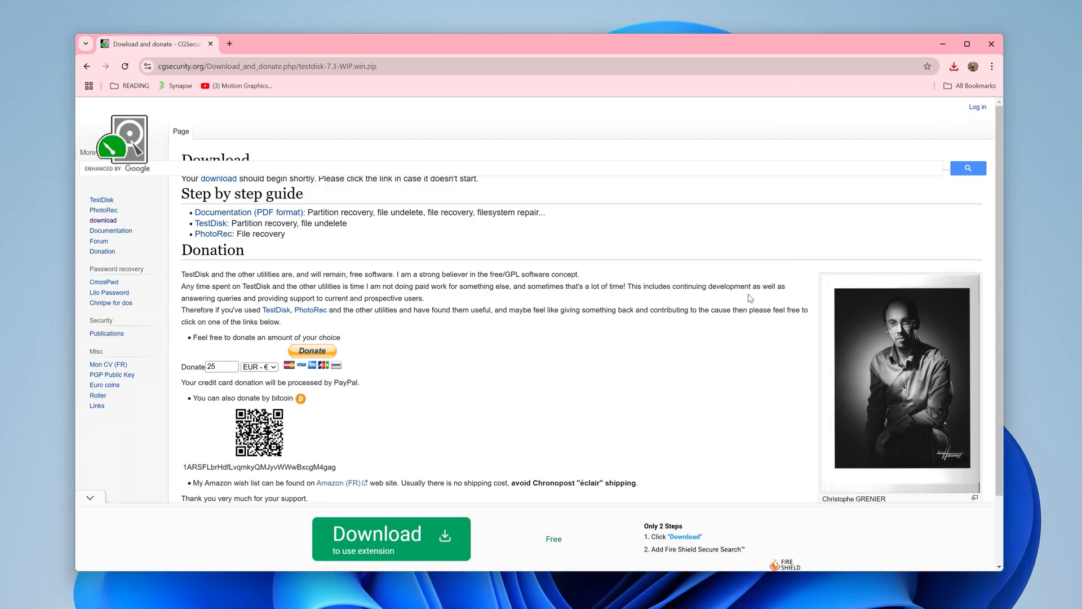
Launch testdisk_win from the testdisk-7.3-WIP folder and allow it to make changes
click(954, 67)
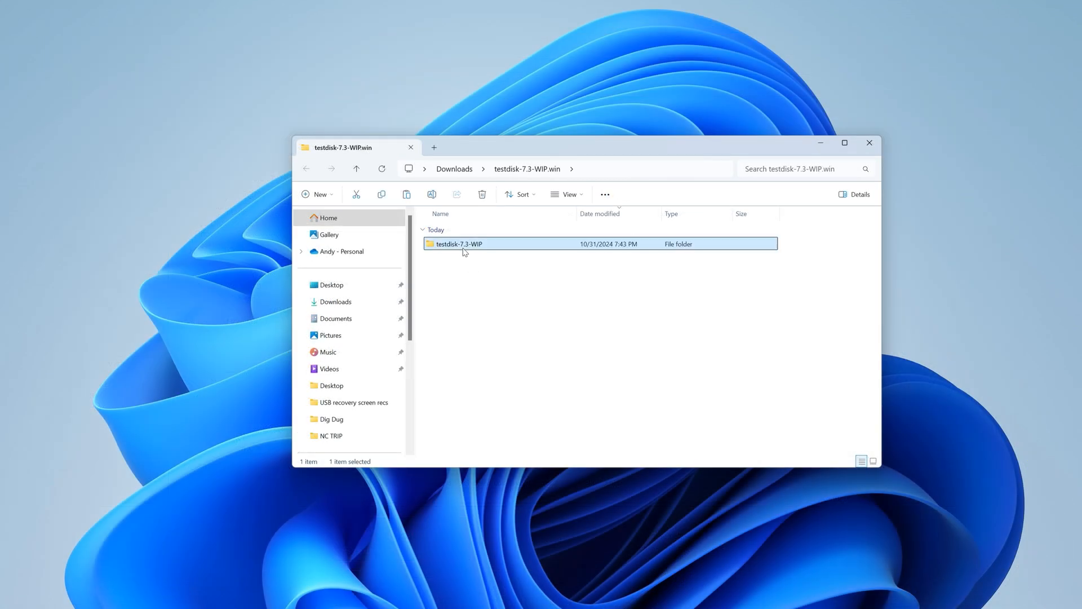
double_click(458, 243)
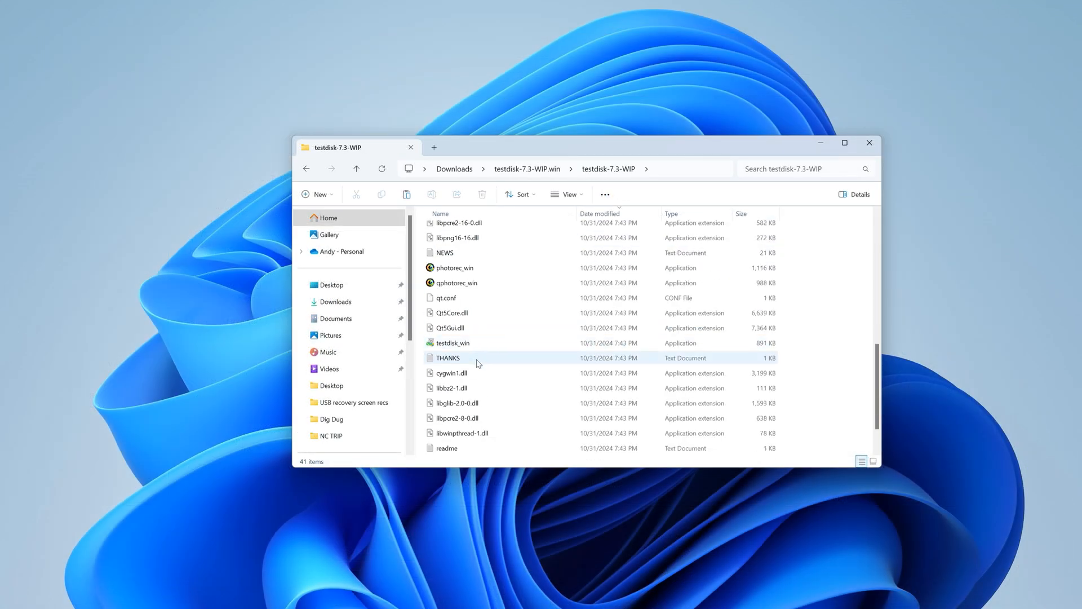
double_click(453, 342)
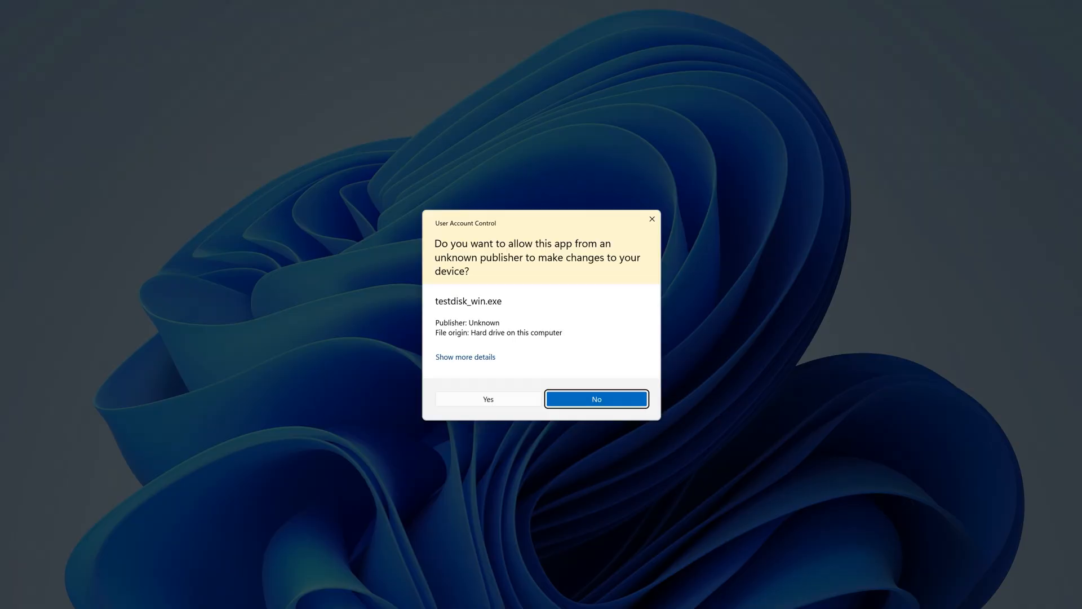
click(487, 398)
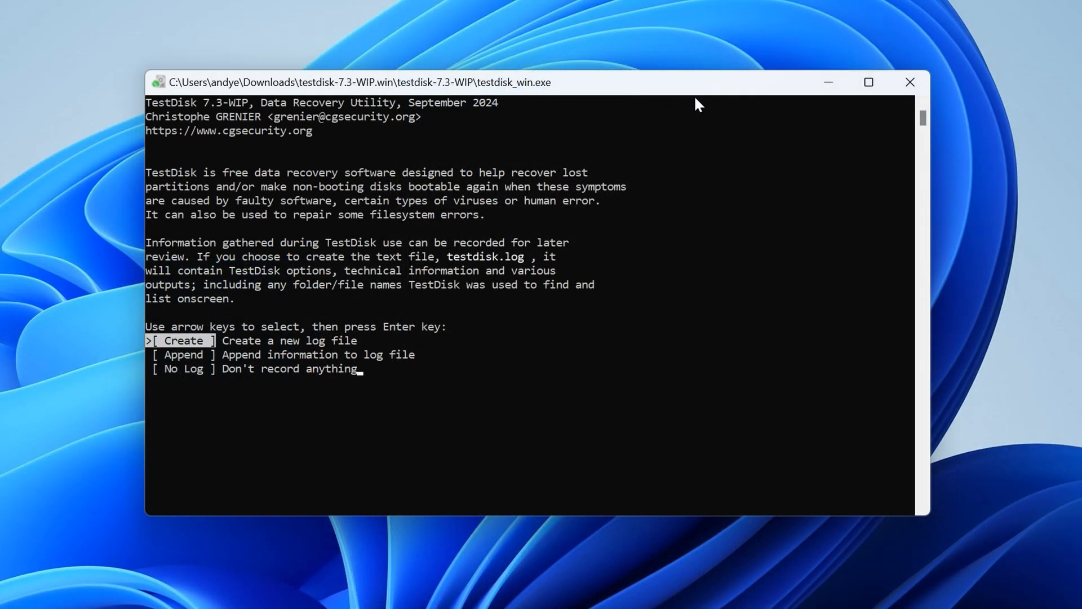
Create a new TestDisk log and select the SanDisk Cruzer Glide disk (PhysicalDrive1)
key(Return)
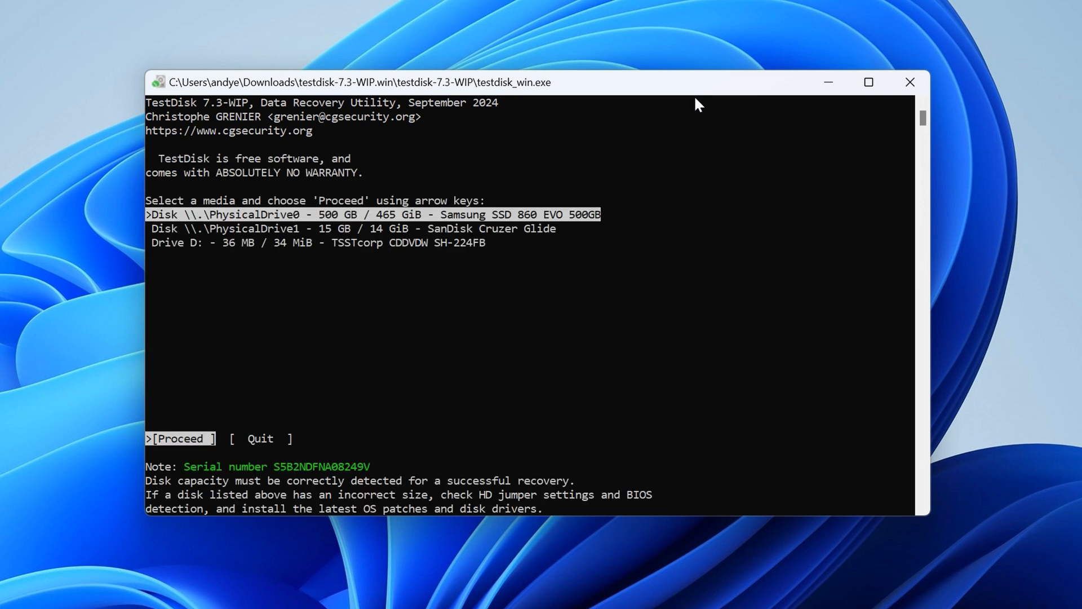
key(Down)
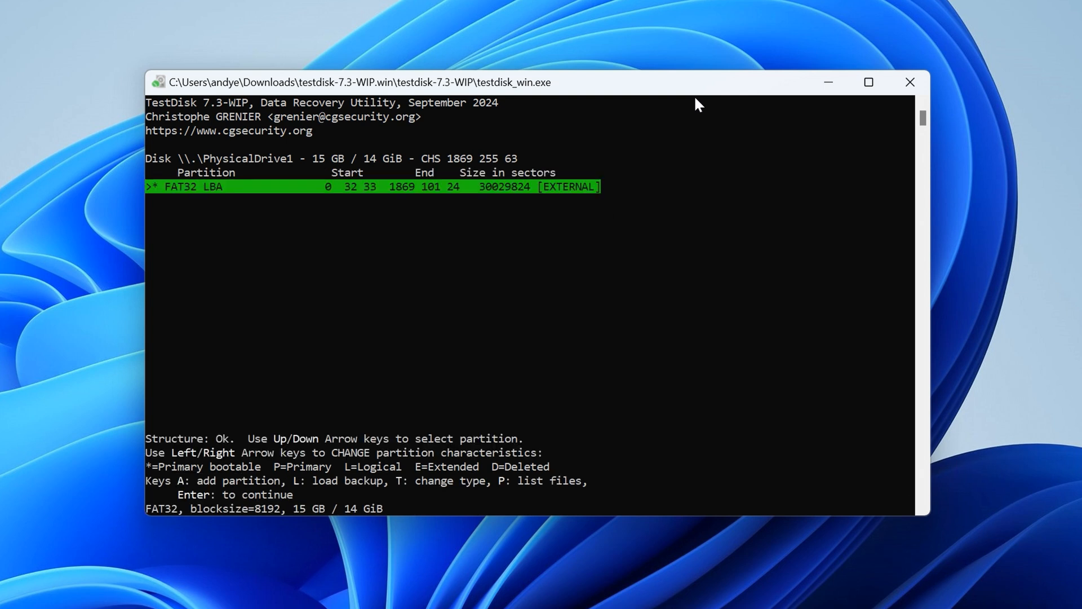
Continue past the FAT32 partition list to the option for writing the partition structure
key(Return)
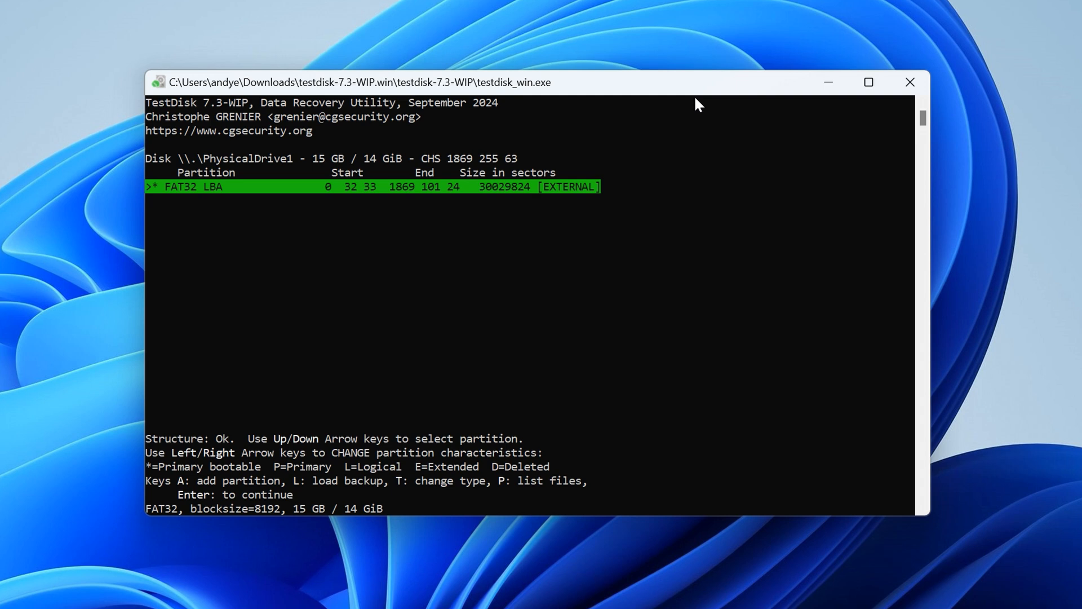
key(p)
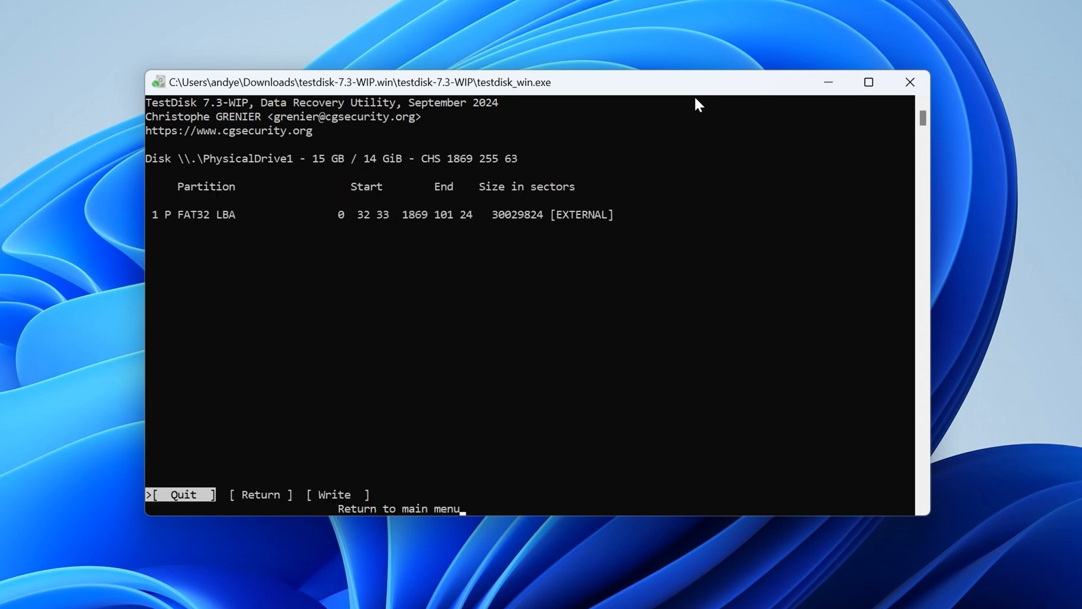
key(right)
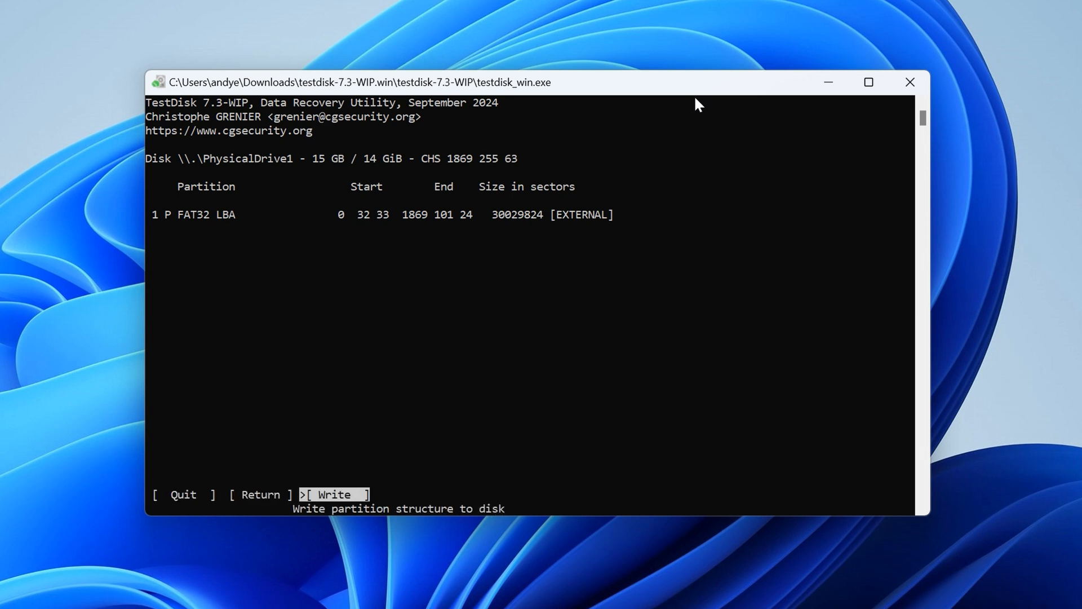
Write the partition table to the SanDisk card and verify FAT32 boot sector matches its backup
key(Return)
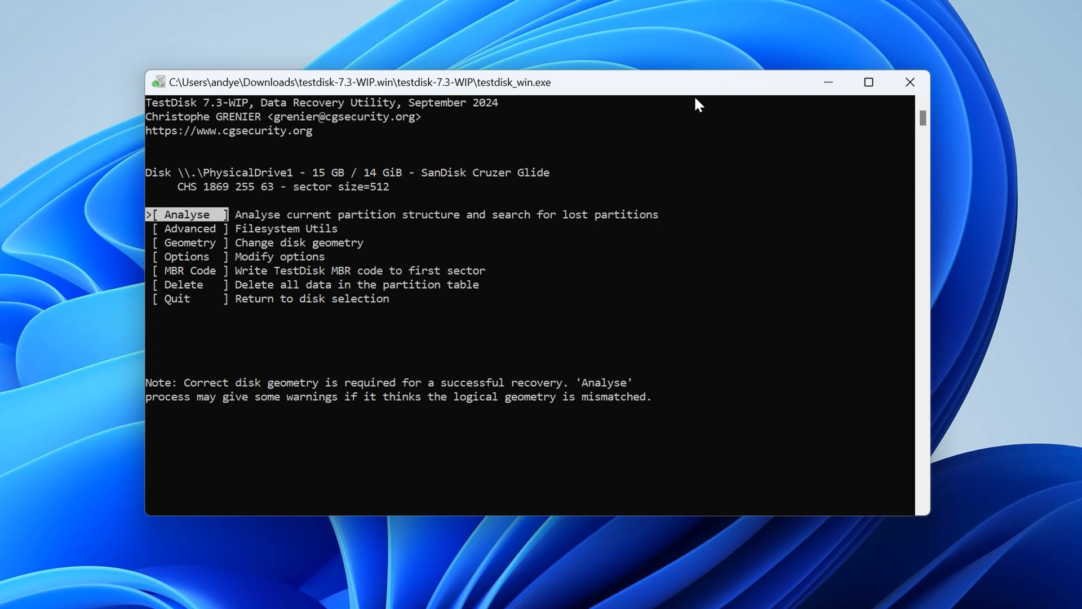
key(Down)
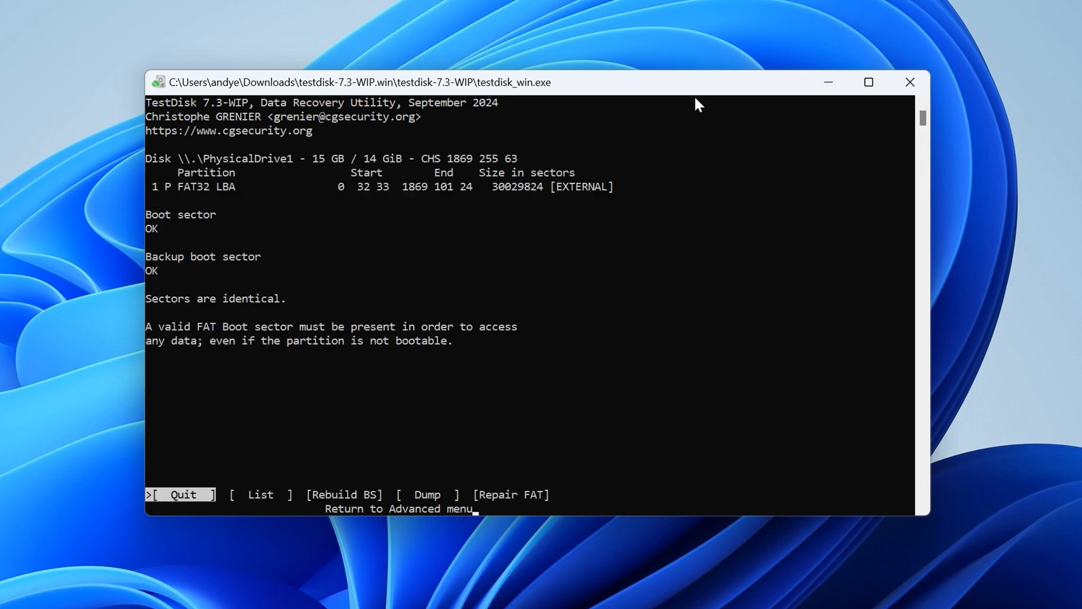
key(right)
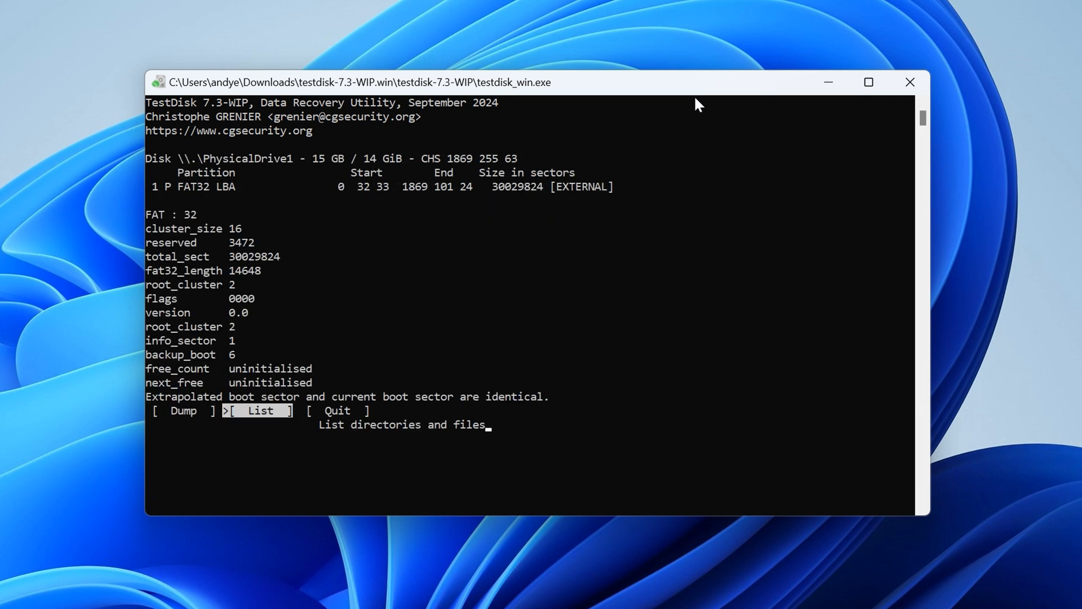
key(Right)
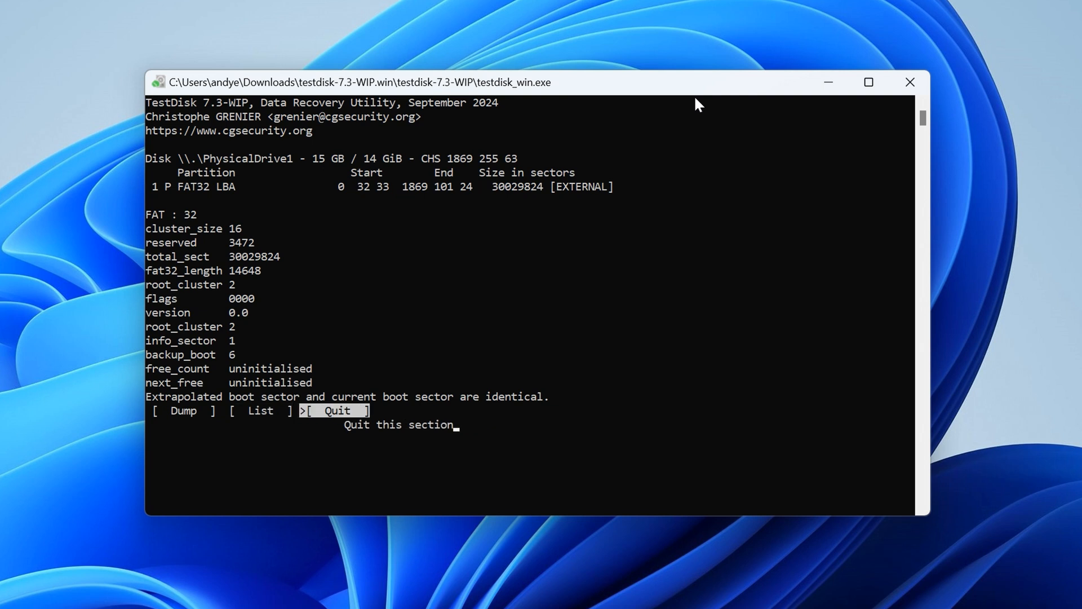
Leave the boot sector screen and quit TestDisk to the desktop
key(Return)
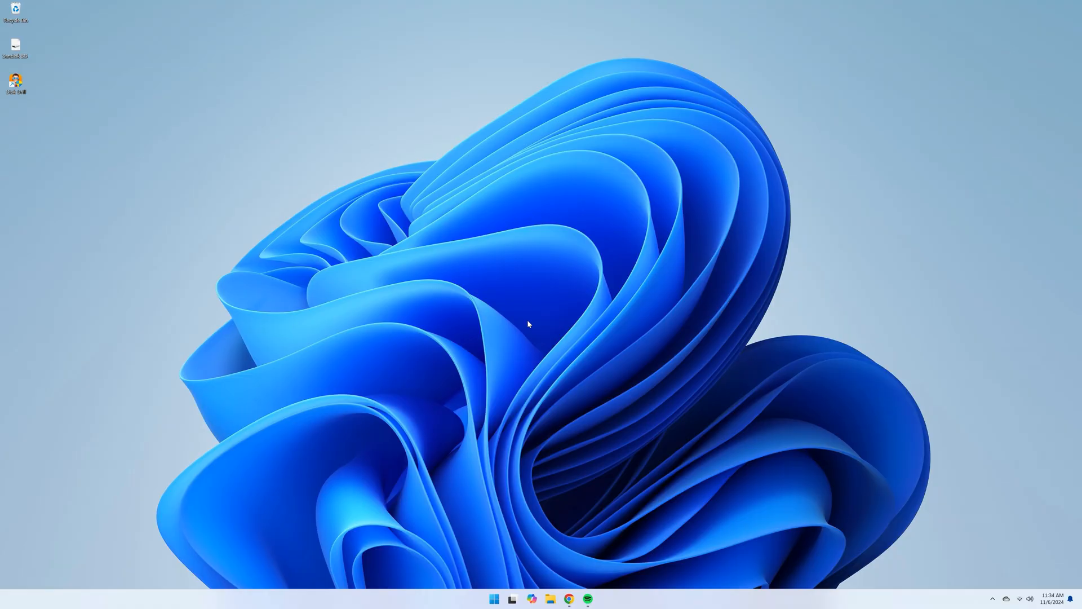
Run cmd as administrator and list disks in DiskPart (465 GB Disk 0, 14 GB Disk 1)
click(494, 599)
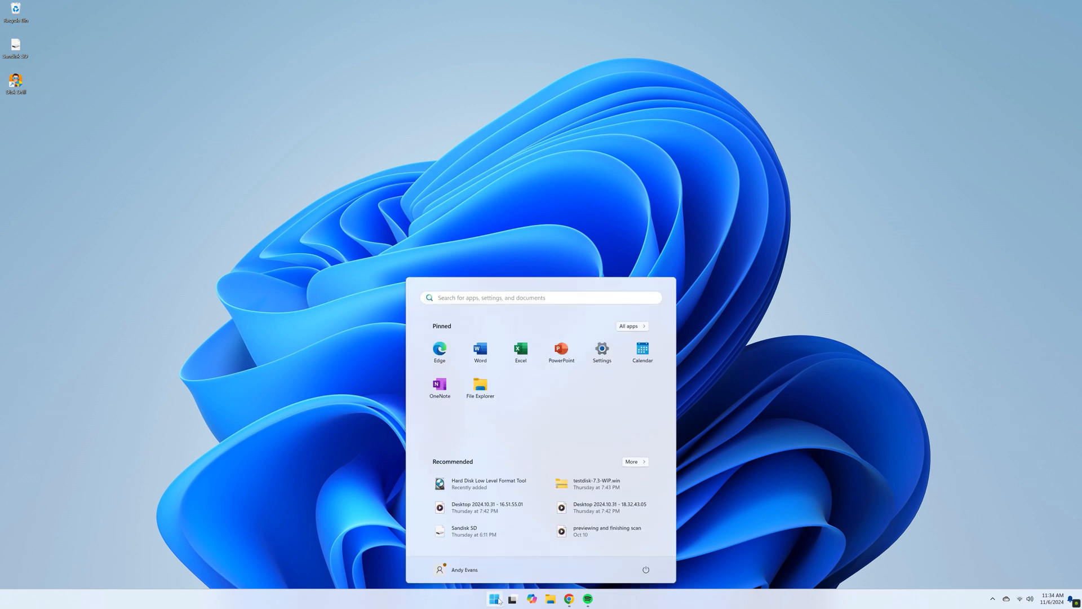
text(cmd)
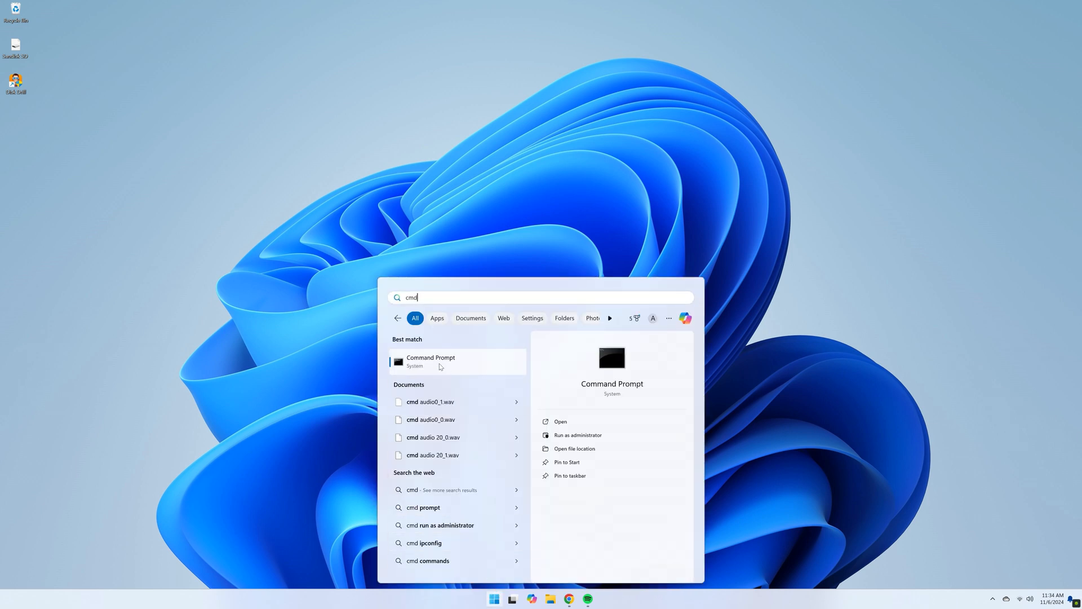
click(577, 434)
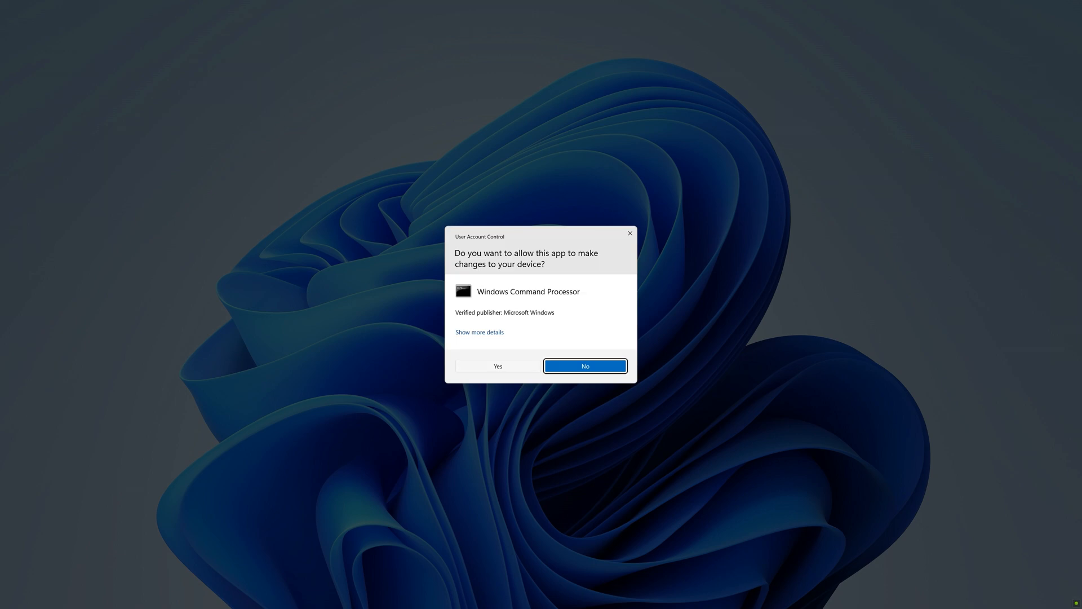
click(497, 366)
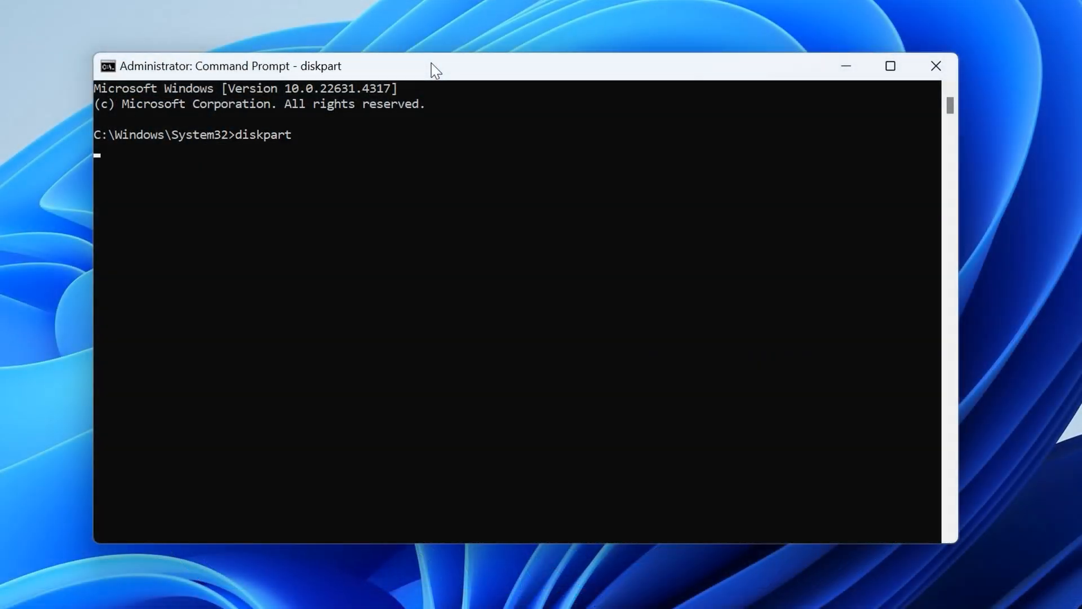
text(list disk)
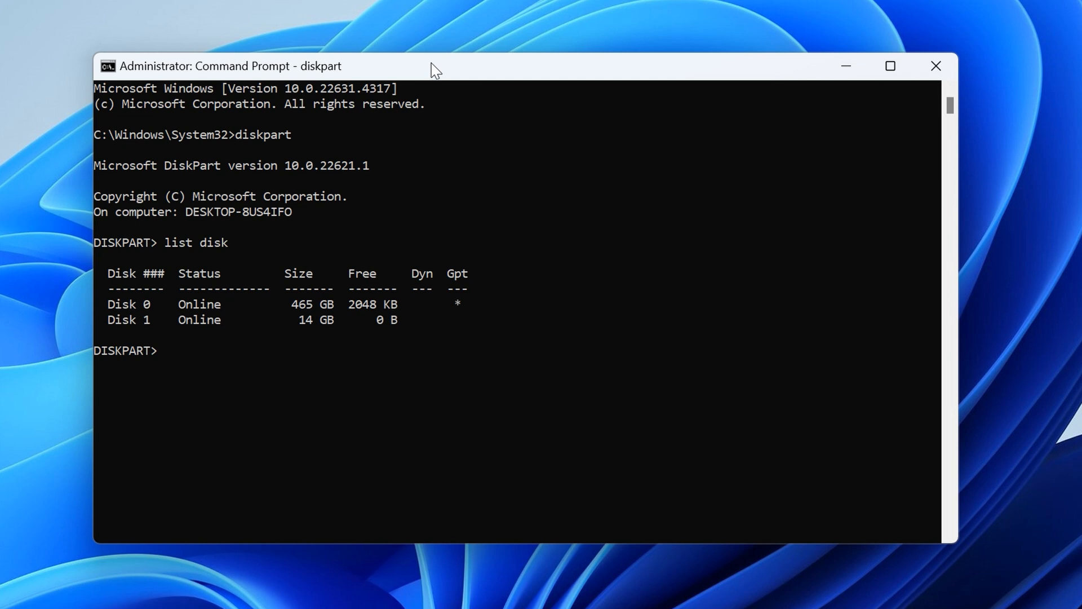
Select Disk 1, clean it, create an active primary partition and quick-format it NTFS
text(select disk 1)
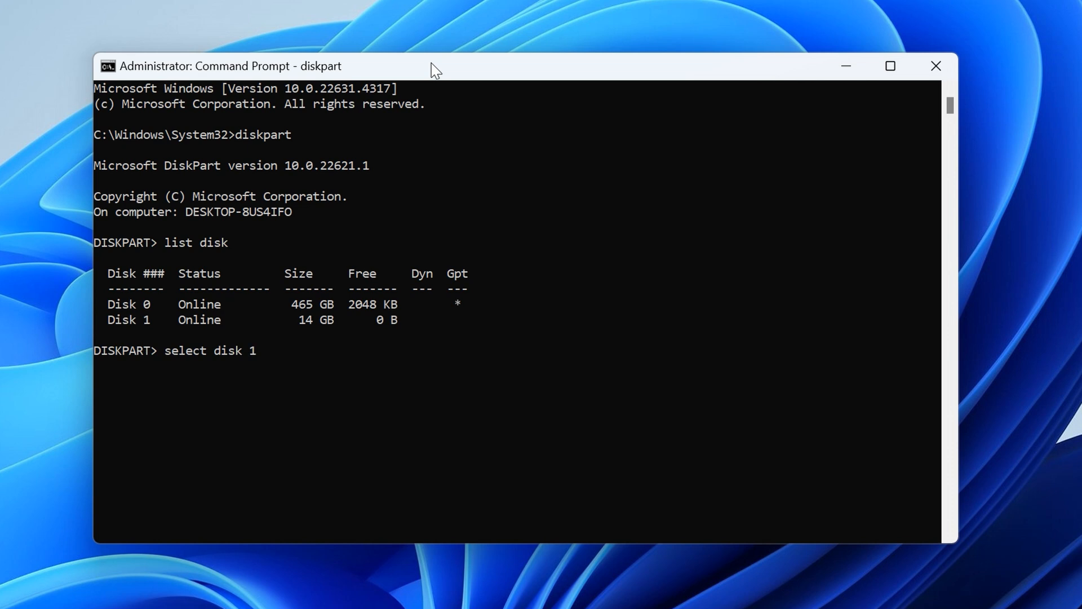
key(Return)
text(clean)
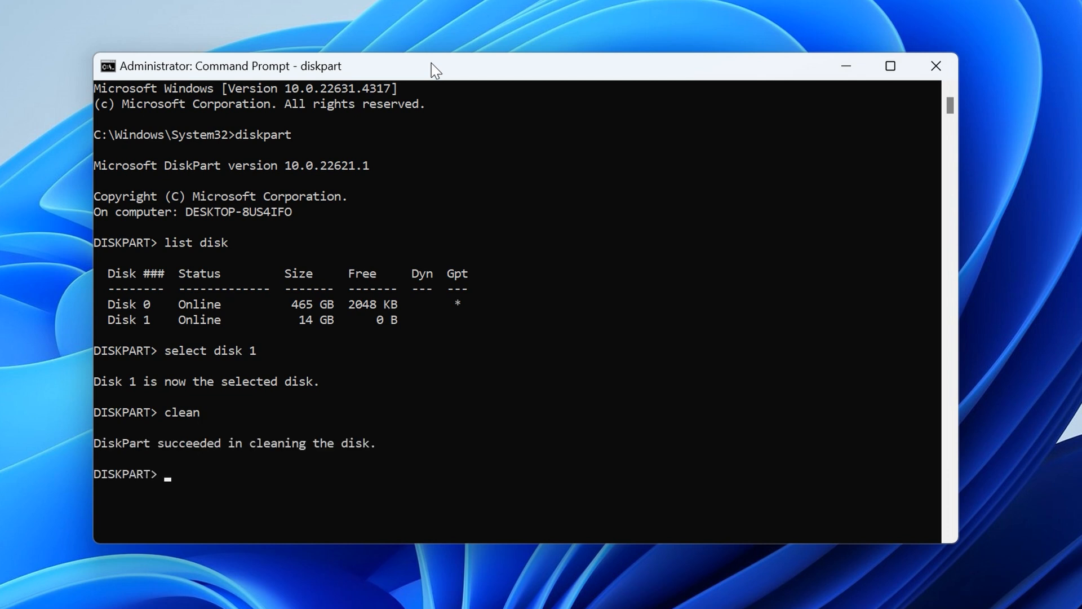
text(create)
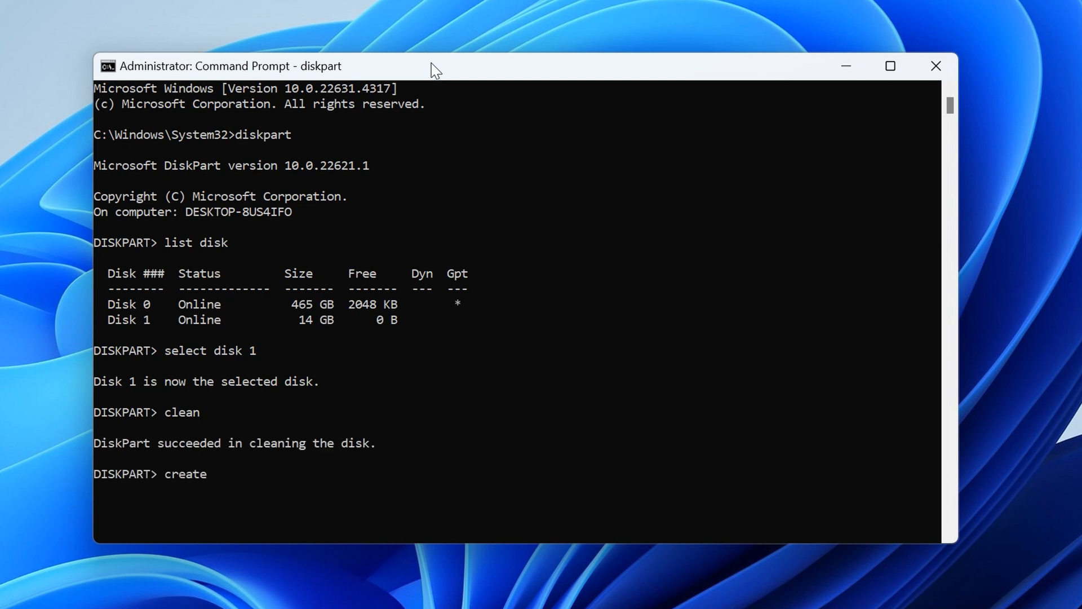
text(partition primary)
text(active)
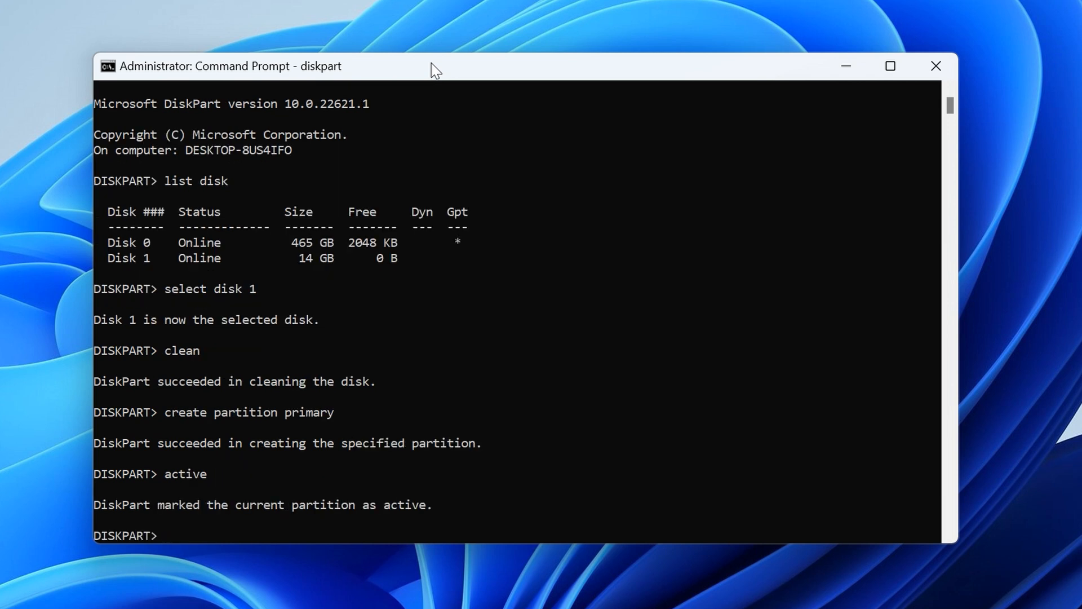
text(format)
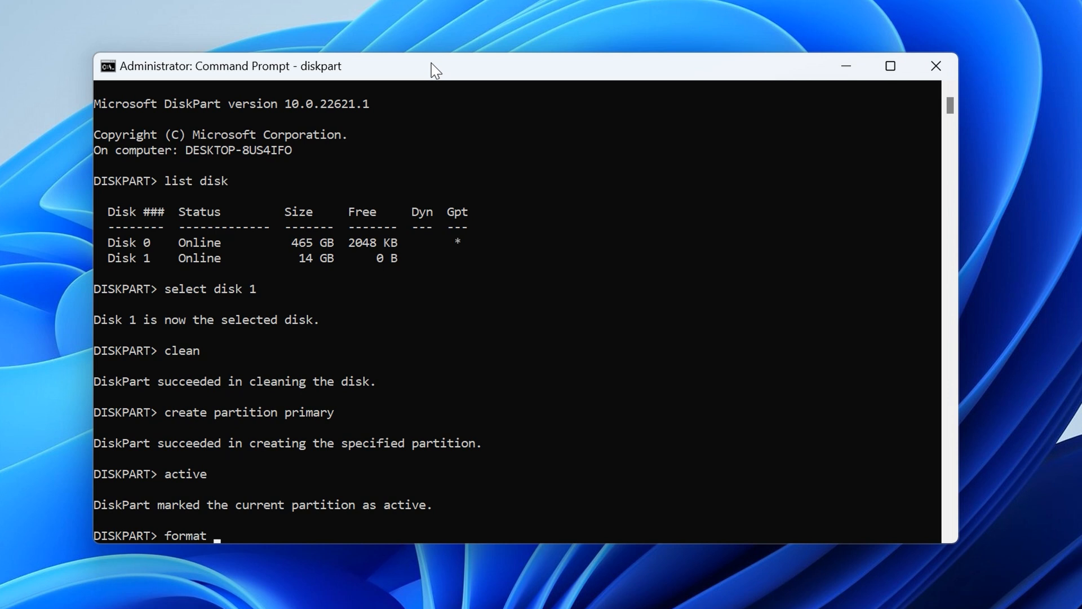
text(fs ntfs quick)
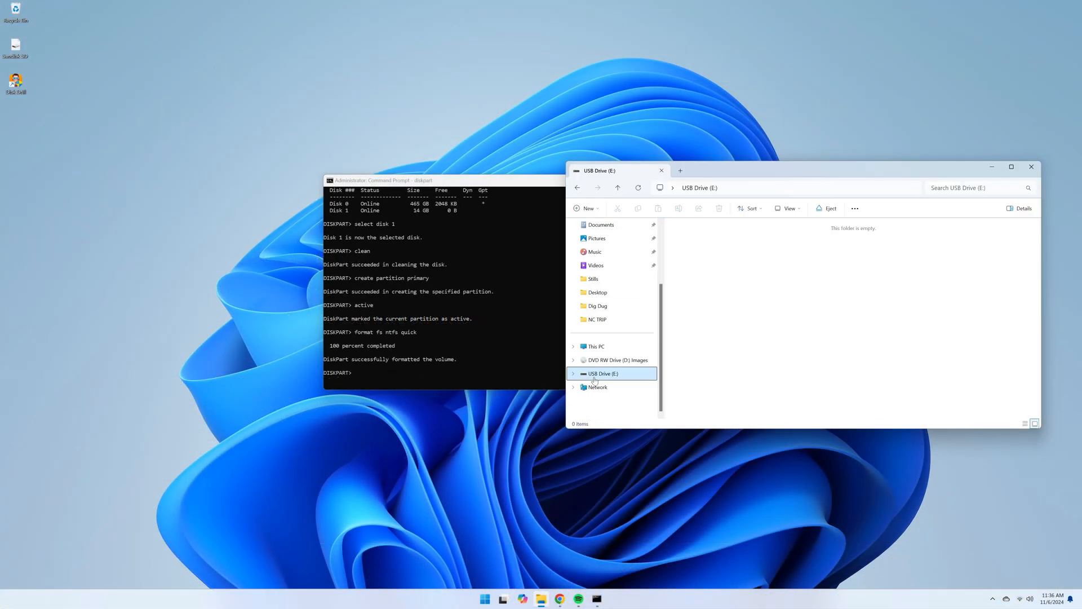
mouse_move(620, 378)
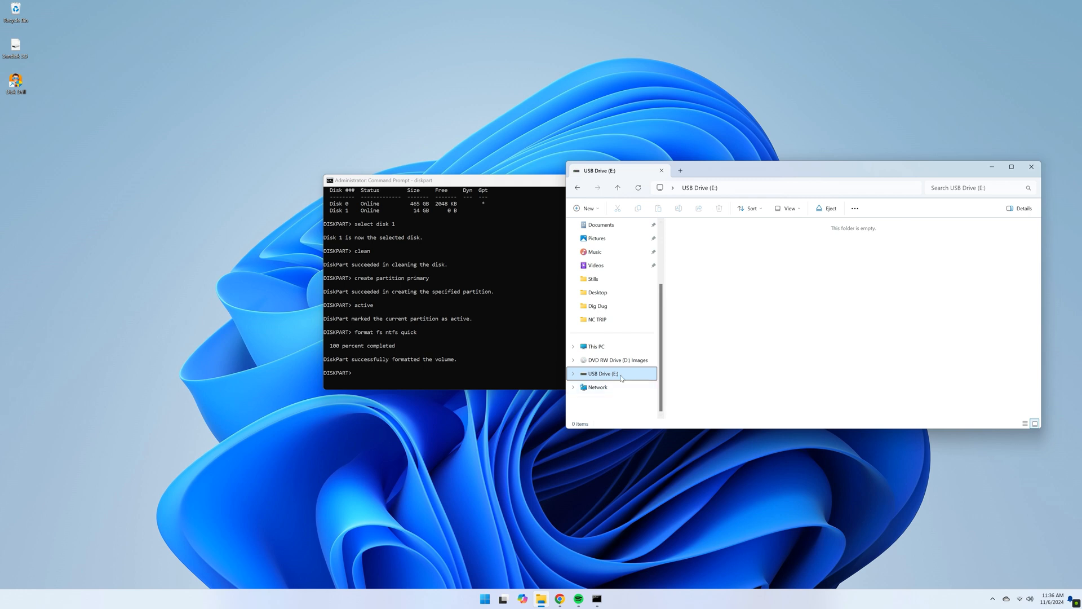